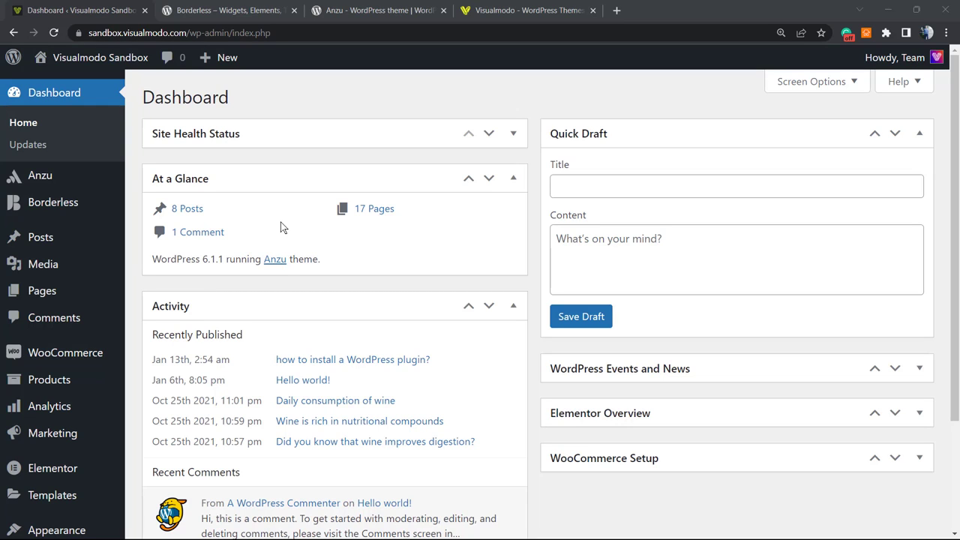
pyautogui.moveTo(310, 225)
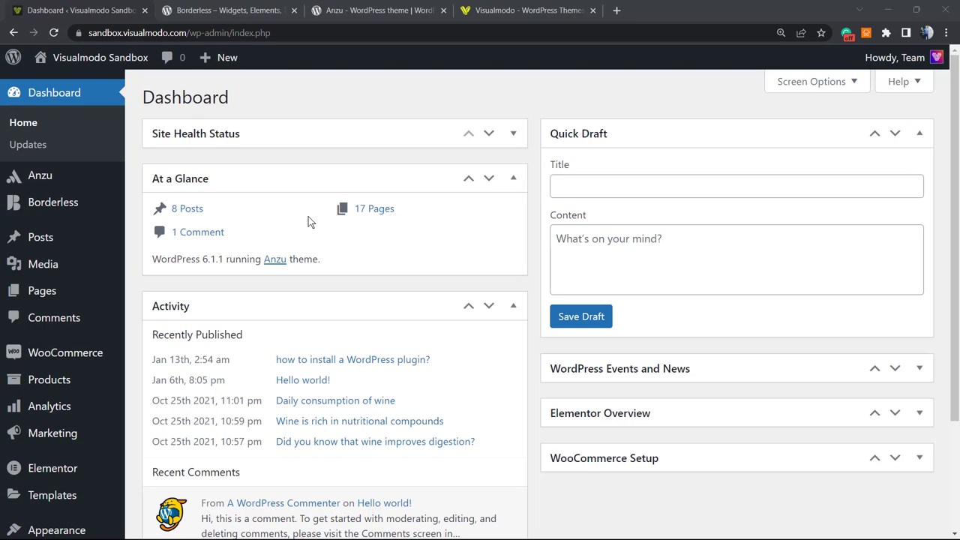
pyautogui.moveTo(324, 252)
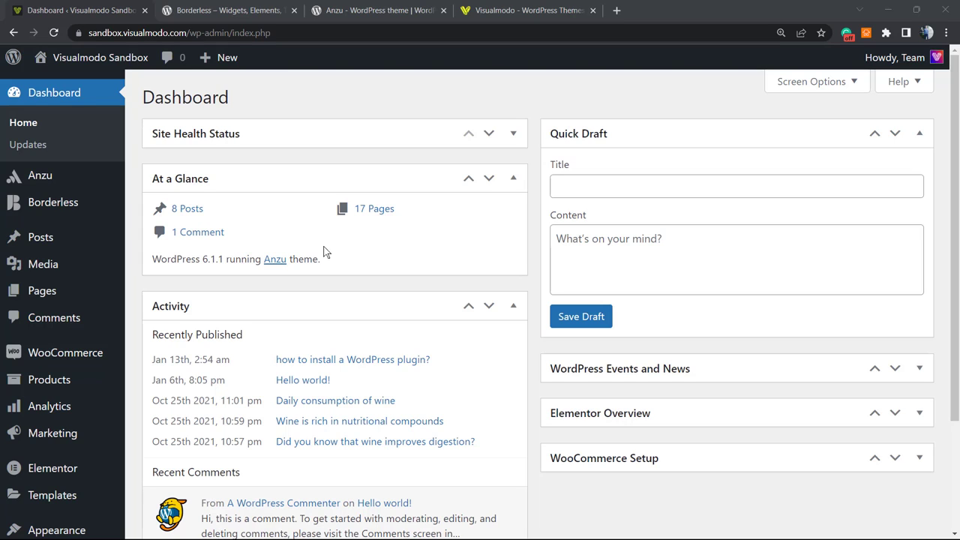
pyautogui.moveTo(318, 251)
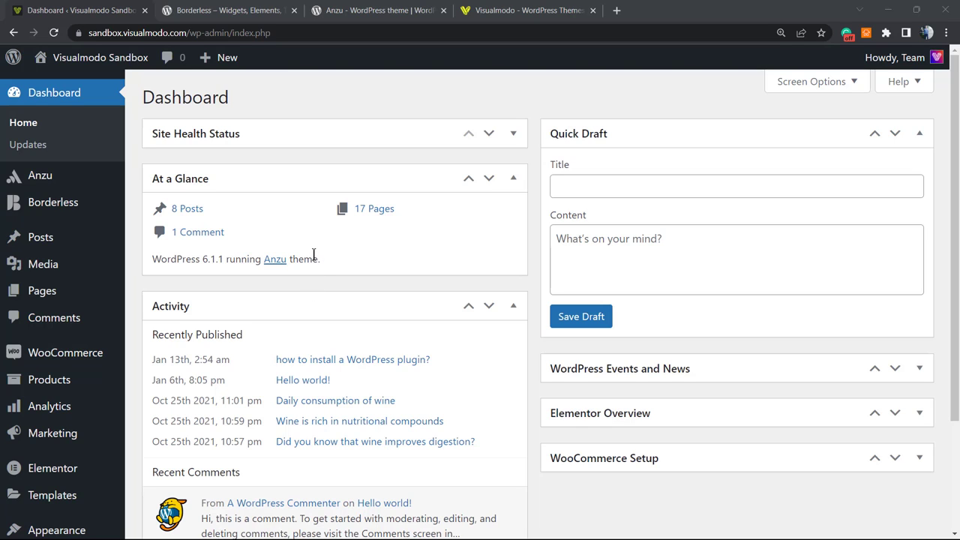
pyautogui.moveTo(331, 294)
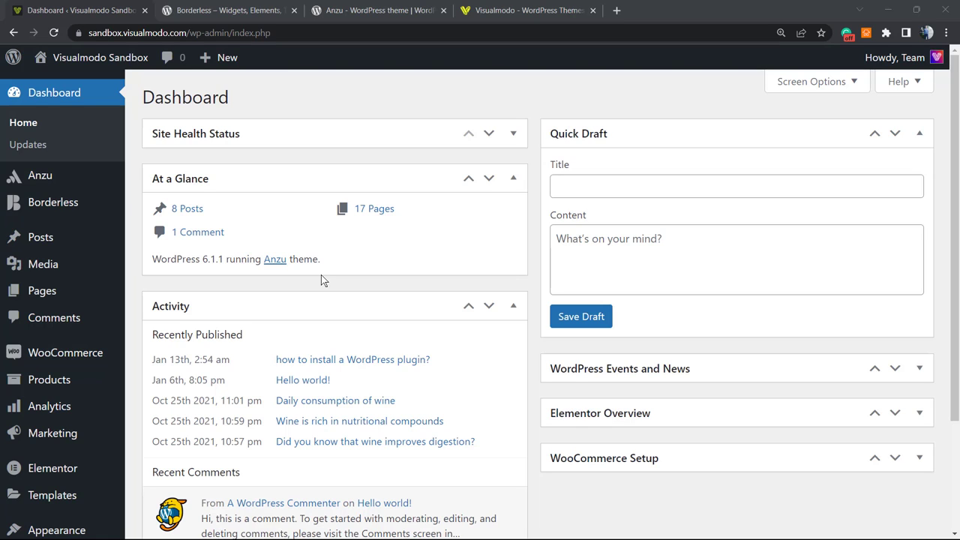
pyautogui.moveTo(356, 344)
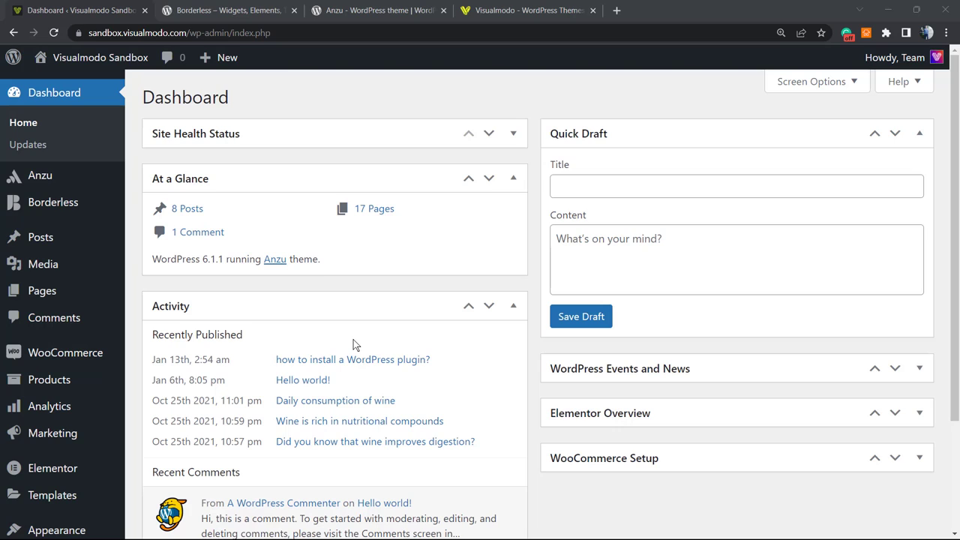
pyautogui.moveTo(352, 333)
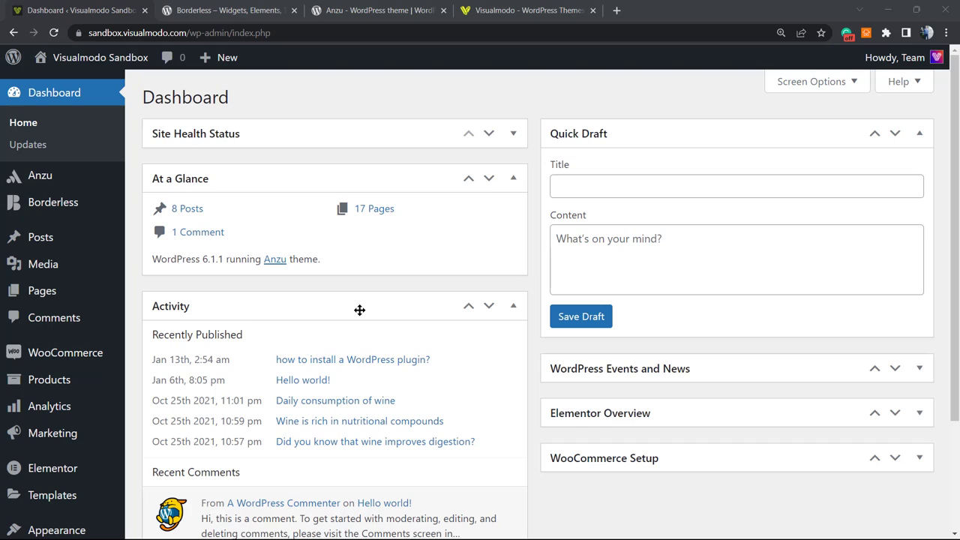
pyautogui.moveTo(405, 321)
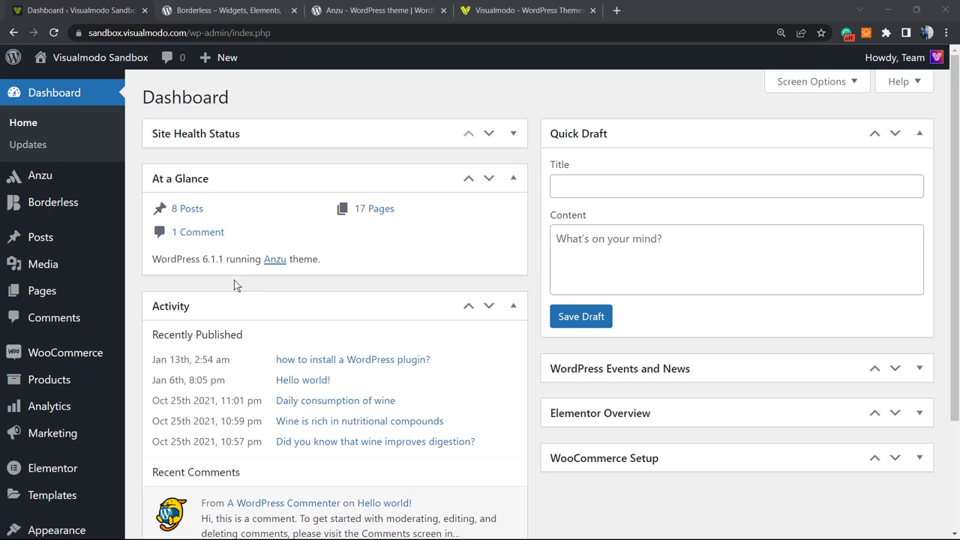
pyautogui.moveTo(230, 287)
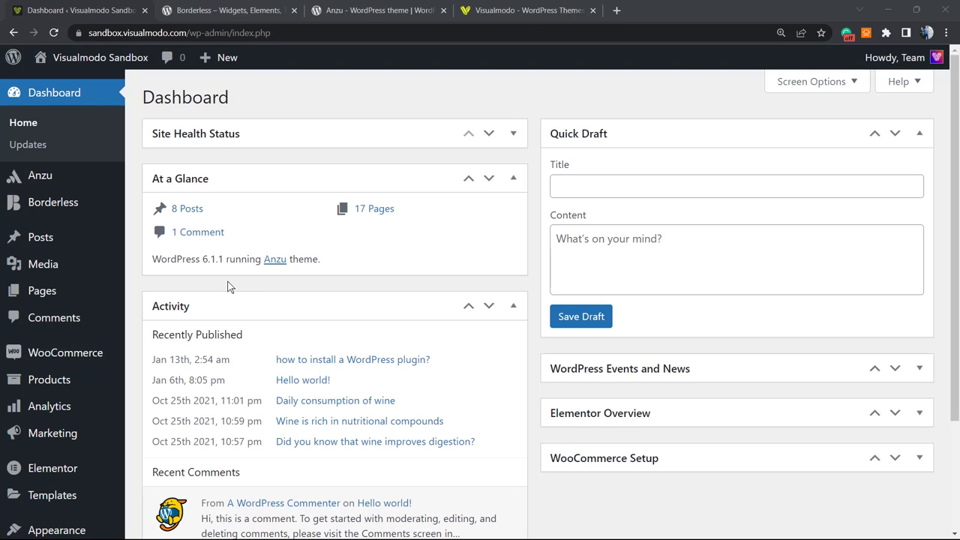
pyautogui.moveTo(247, 286)
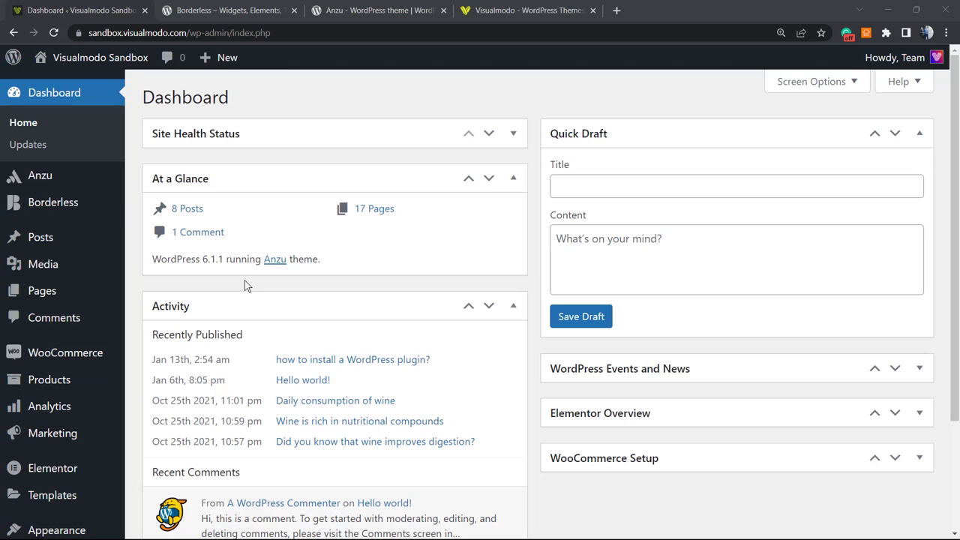
pyautogui.moveTo(244, 287)
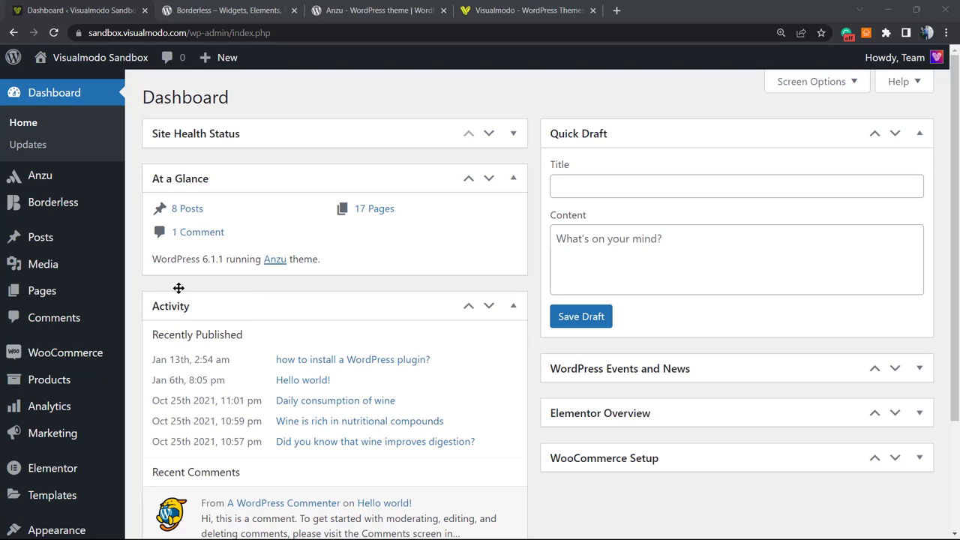
pyautogui.moveTo(65, 353)
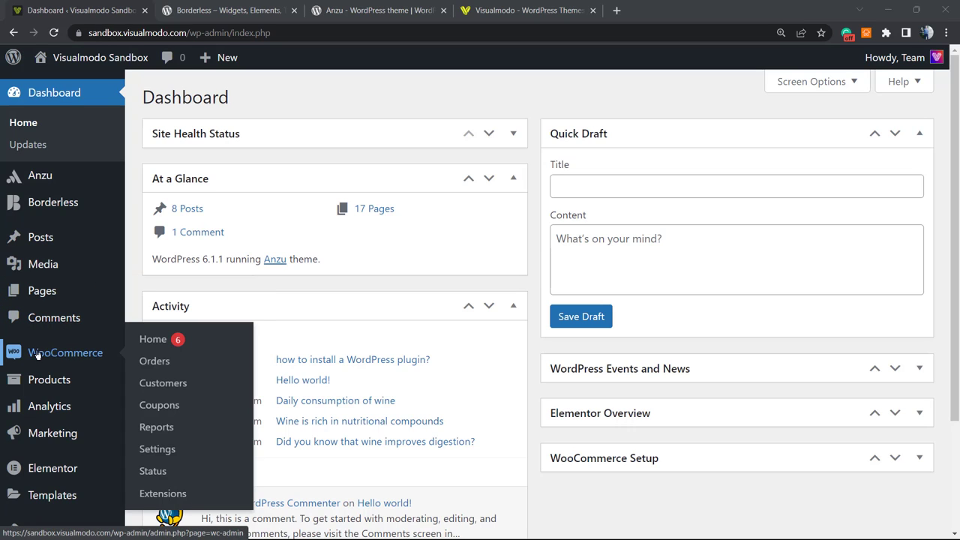
pyautogui.moveTo(55, 360)
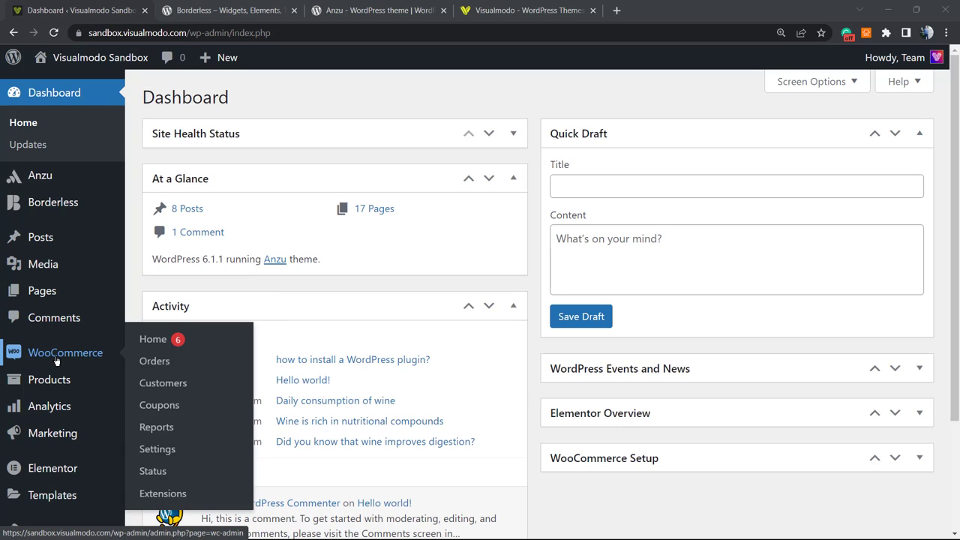
pyautogui.moveTo(71, 357)
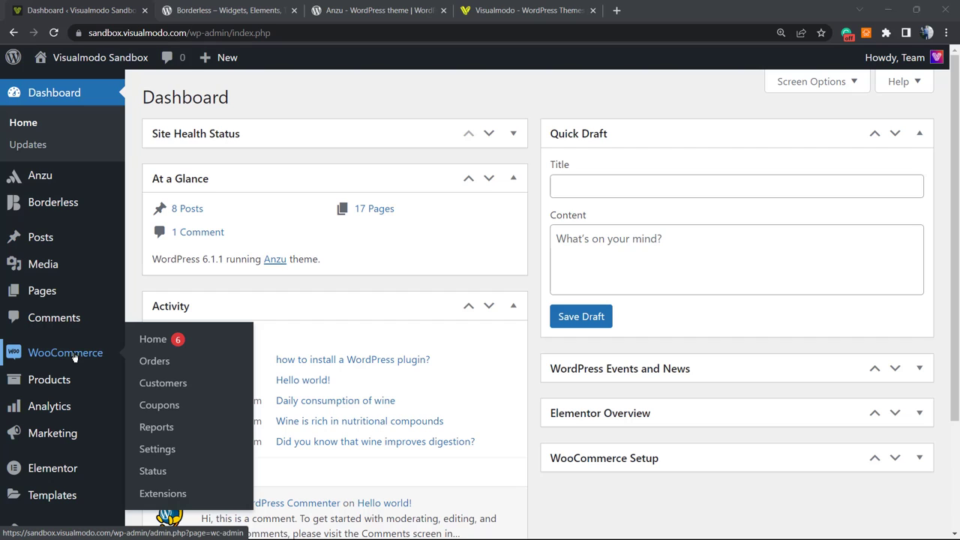
pyautogui.moveTo(157, 448)
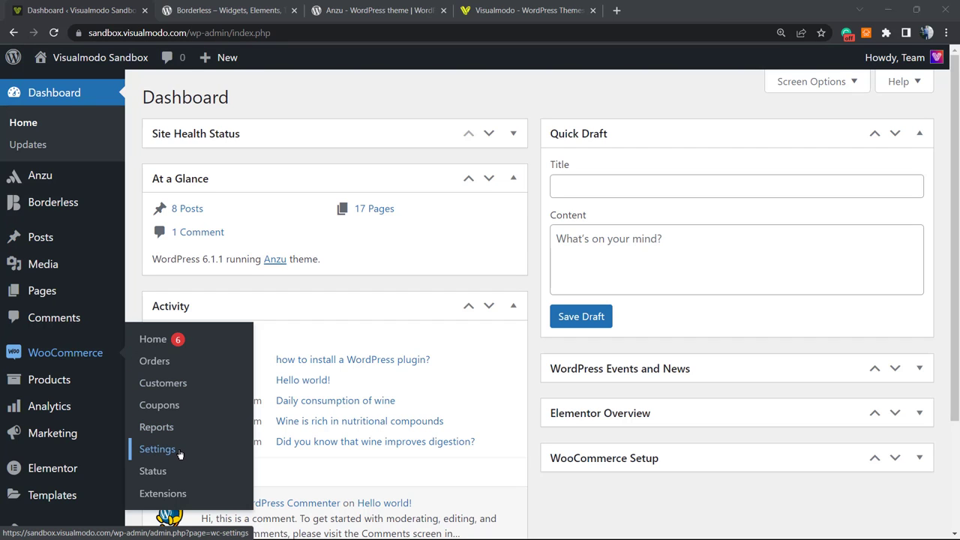
# - Open WooCommerce Settings to reach the General tab with the store address fields
pyautogui.click(158, 449)
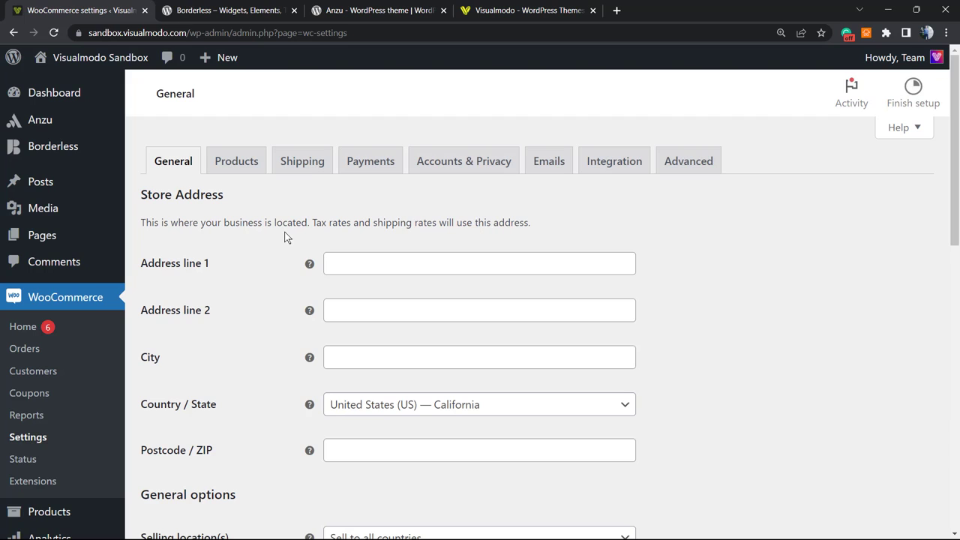
pyautogui.moveTo(263, 227)
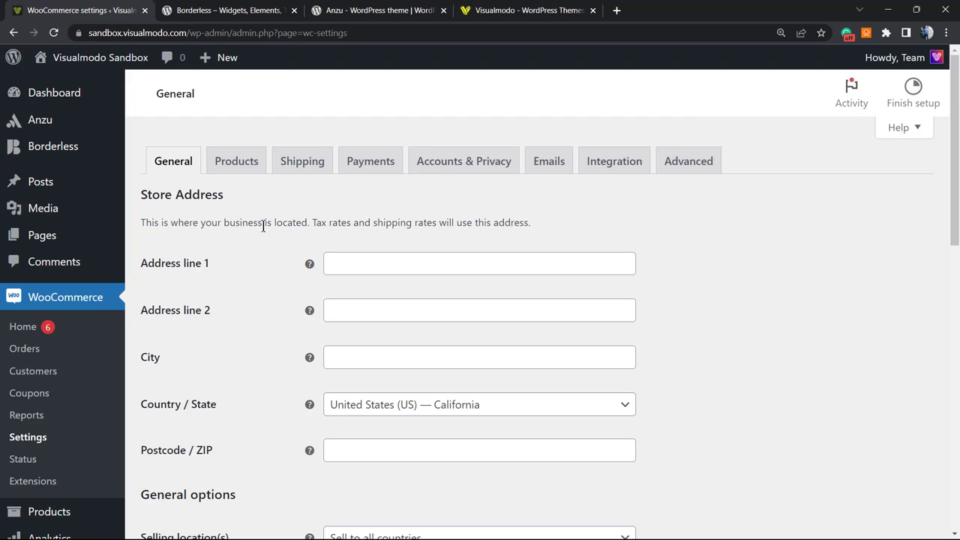
pyautogui.moveTo(319, 270)
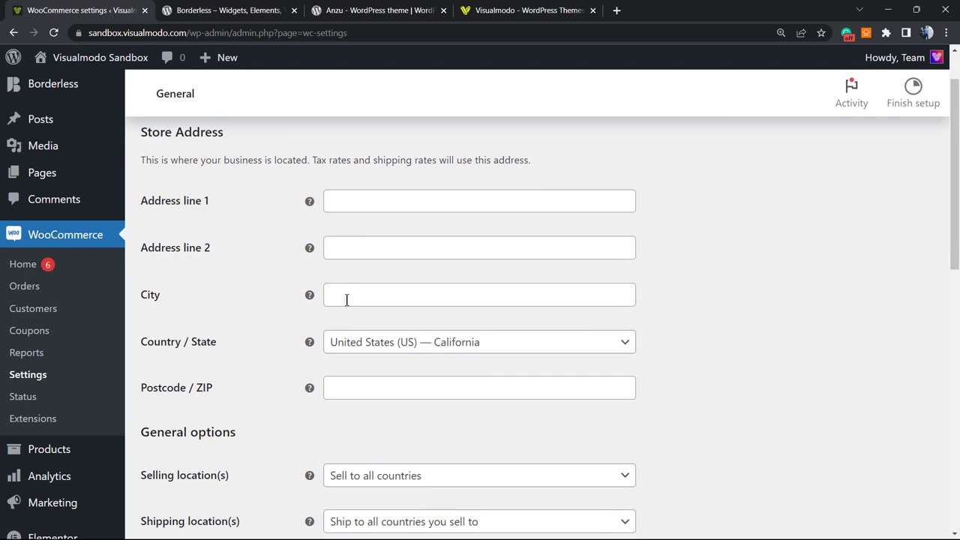
# - Sell to all countries except Afghanistan and Albania, leaving shipping locations unchanged
pyautogui.scroll(-3)
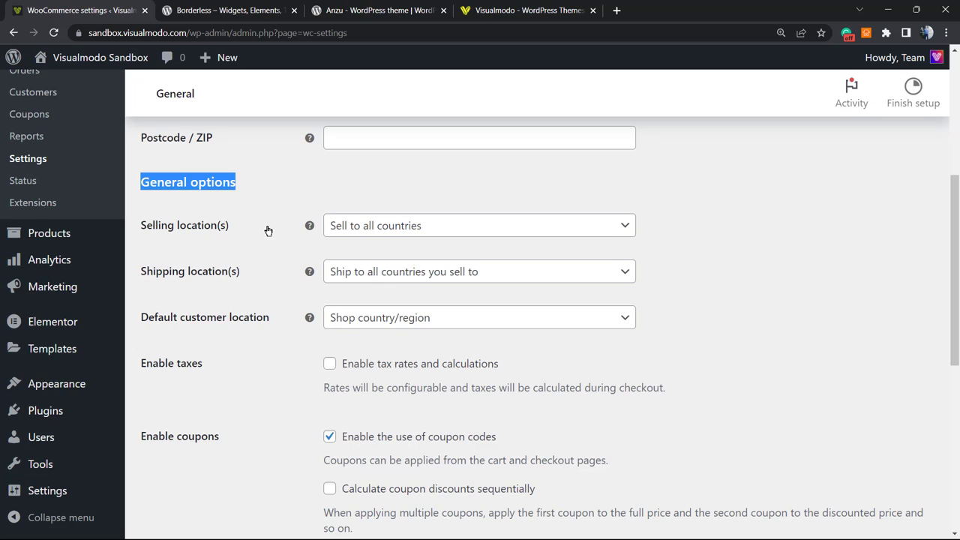
pyautogui.moveTo(249, 243)
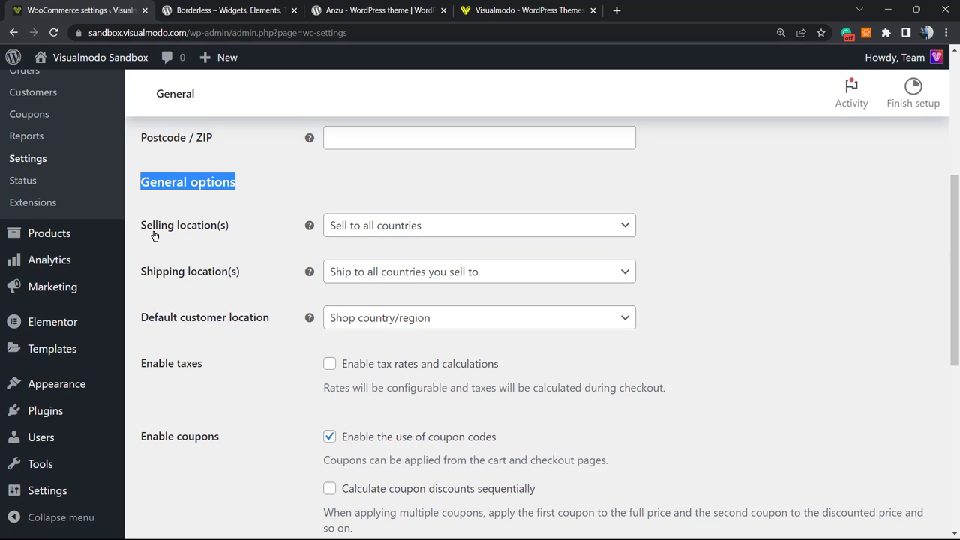
pyautogui.moveTo(228, 232)
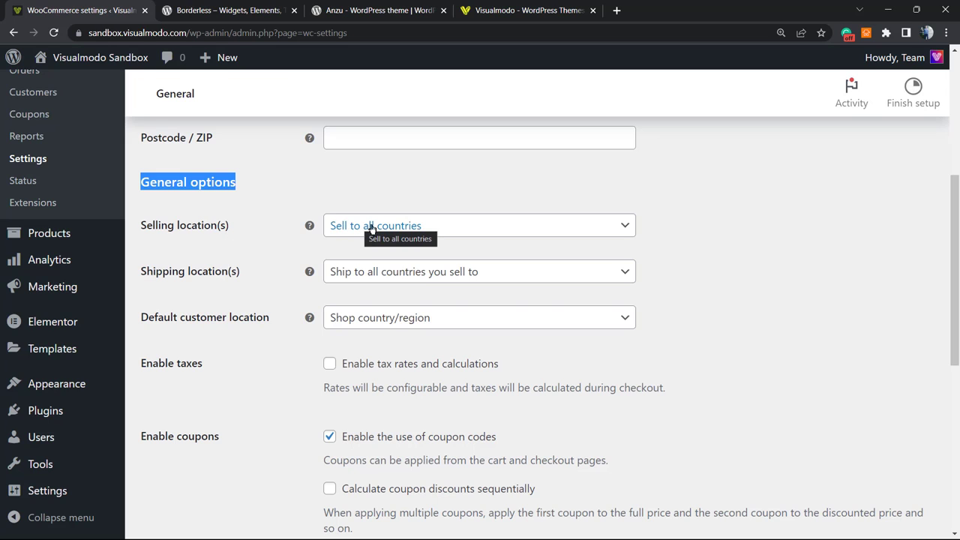
pyautogui.click(479, 225)
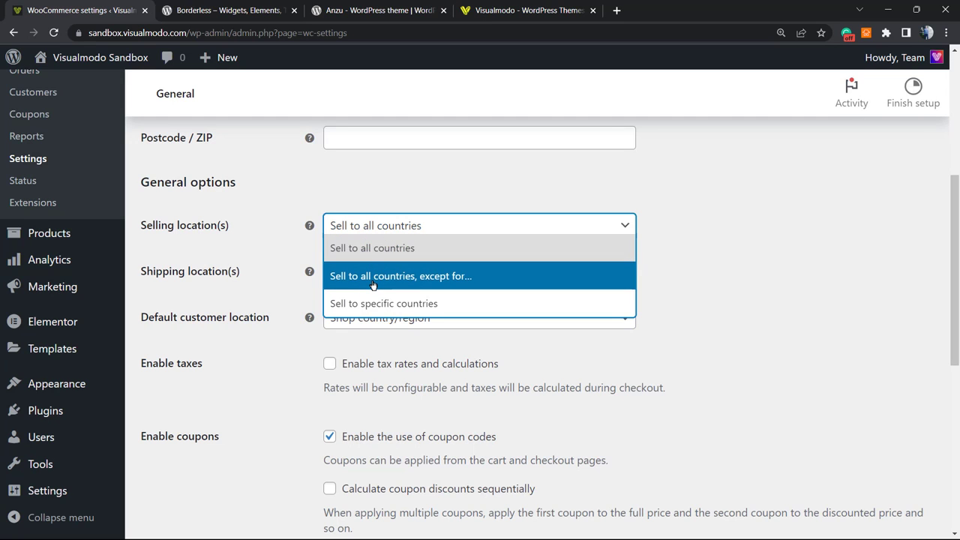
pyautogui.click(400, 275)
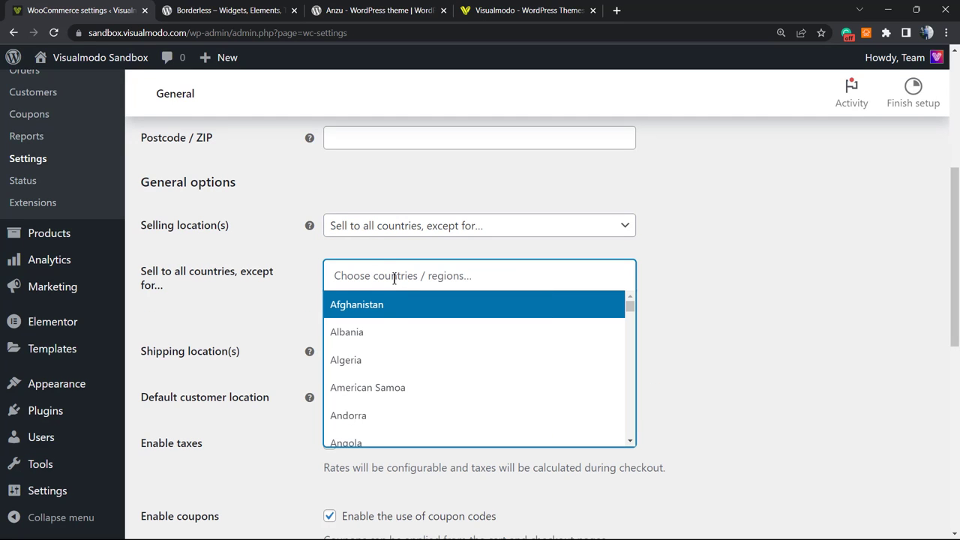
pyautogui.click(357, 304)
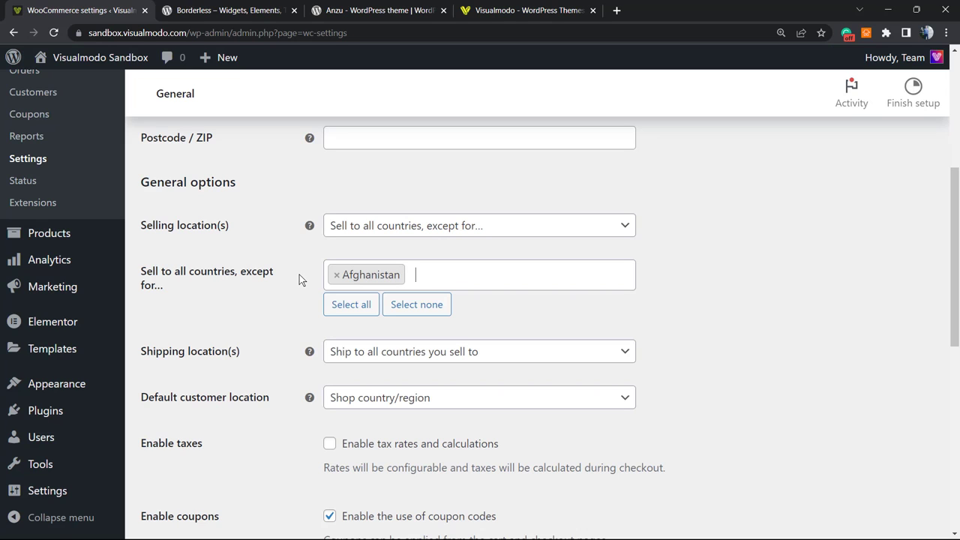
pyautogui.moveTo(442, 243)
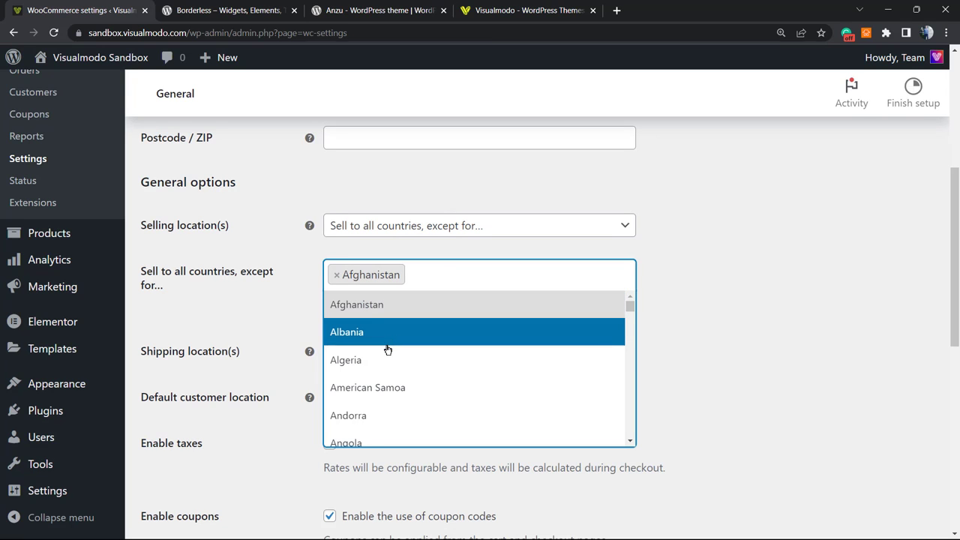
pyautogui.click(346, 331)
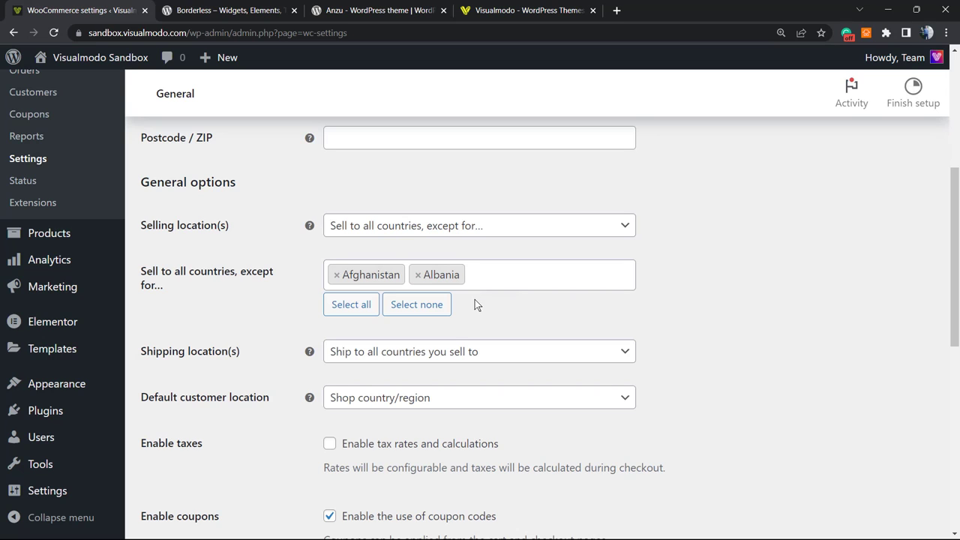
pyautogui.moveTo(391, 368)
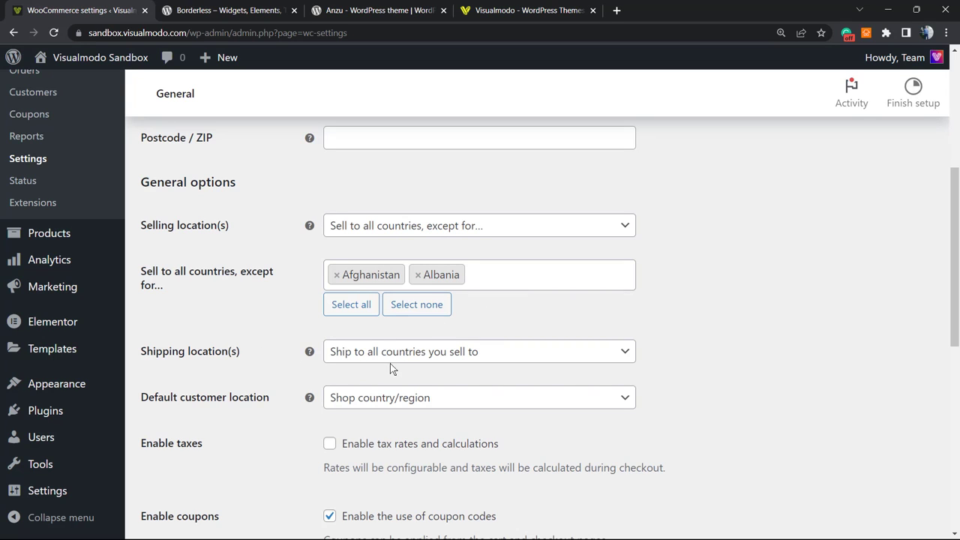
pyautogui.click(479, 351)
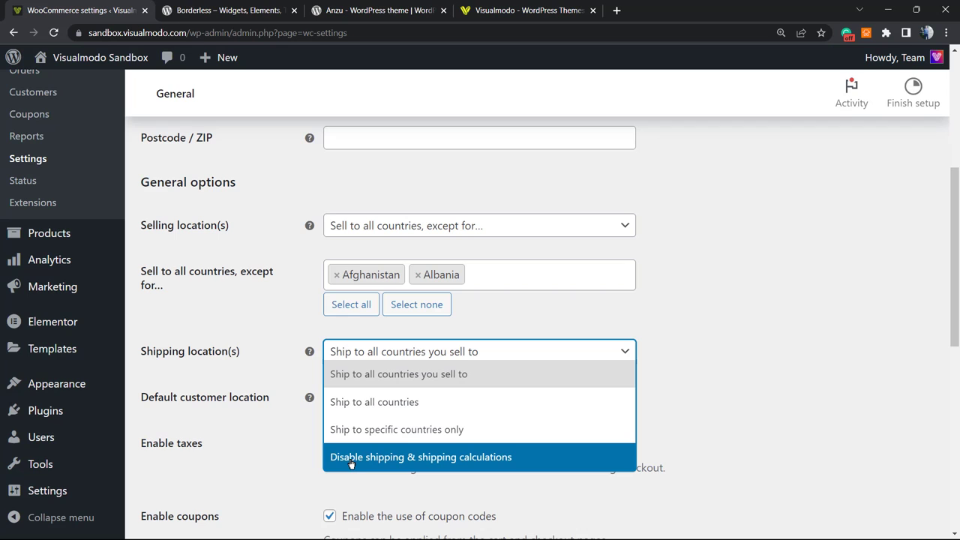
pyautogui.click(398, 373)
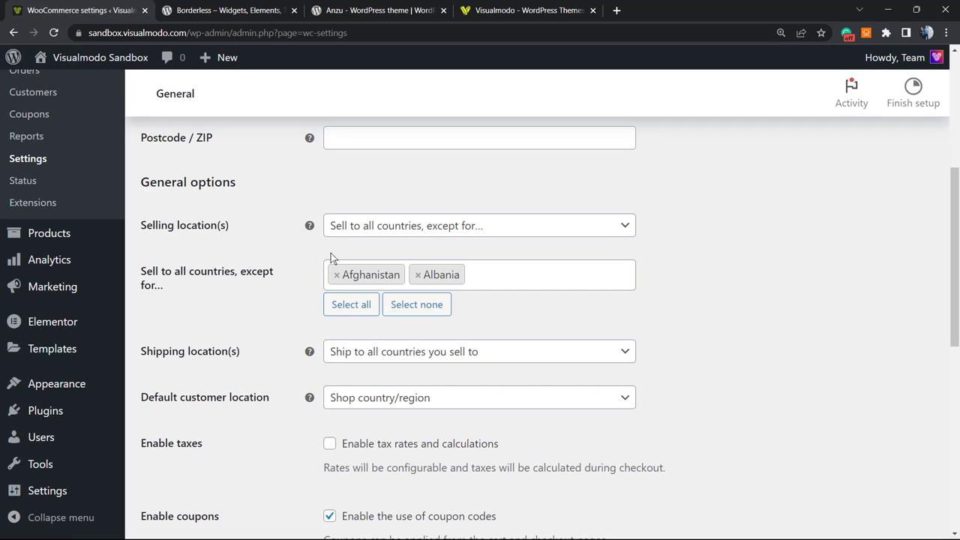
pyautogui.click(479, 225)
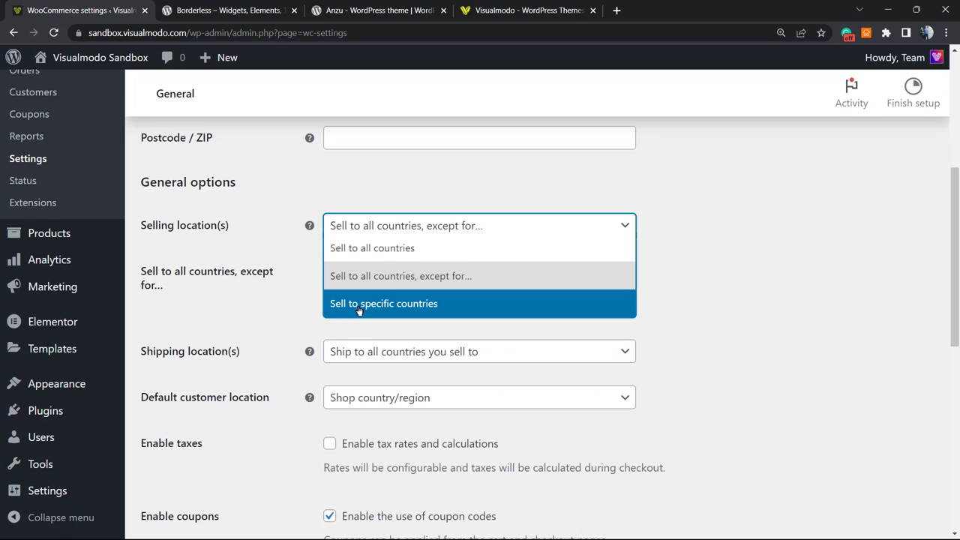
# - Set selling and shipping to specific countries, adding Brazil, then scroll to currency options
pyautogui.click(383, 303)
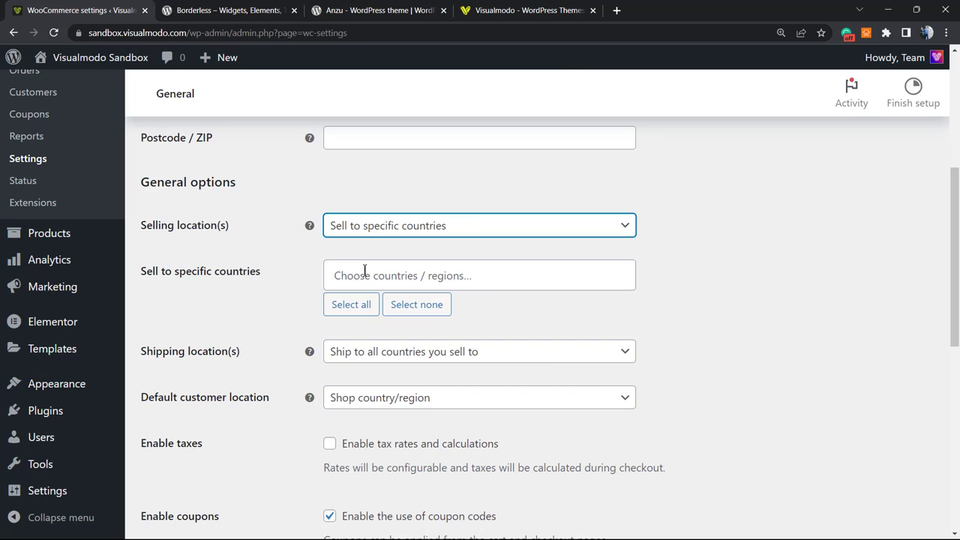
pyautogui.click(479, 275)
pyautogui.write('Brazil')
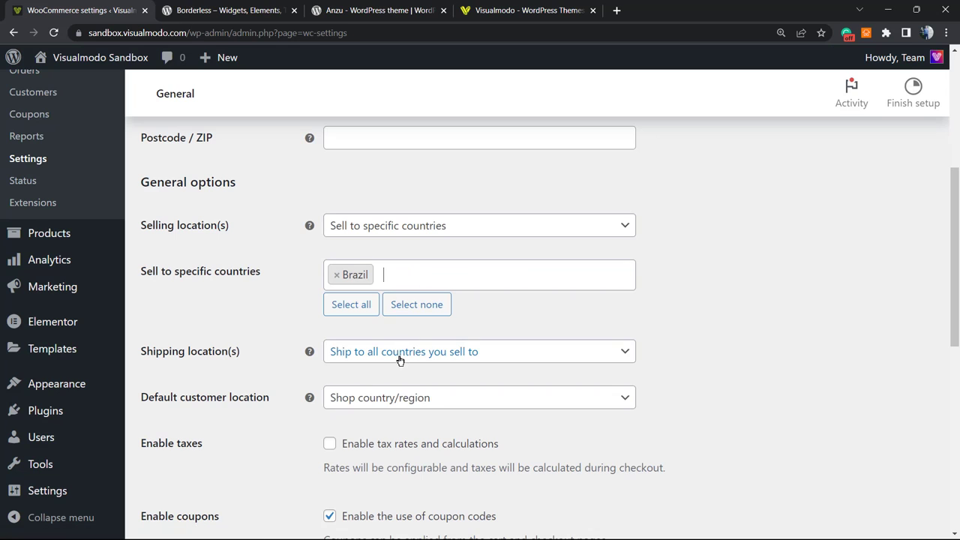
pyautogui.click(479, 351)
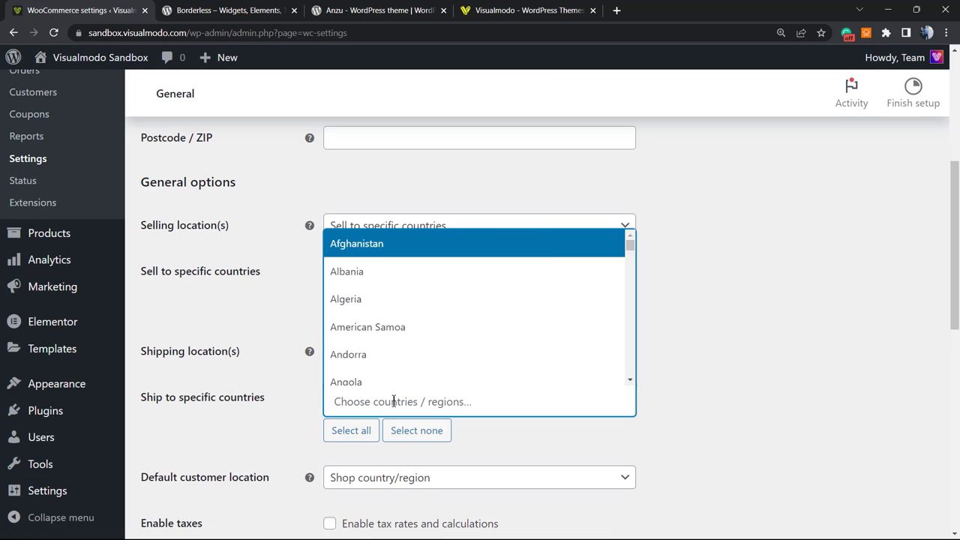
pyautogui.write('br')
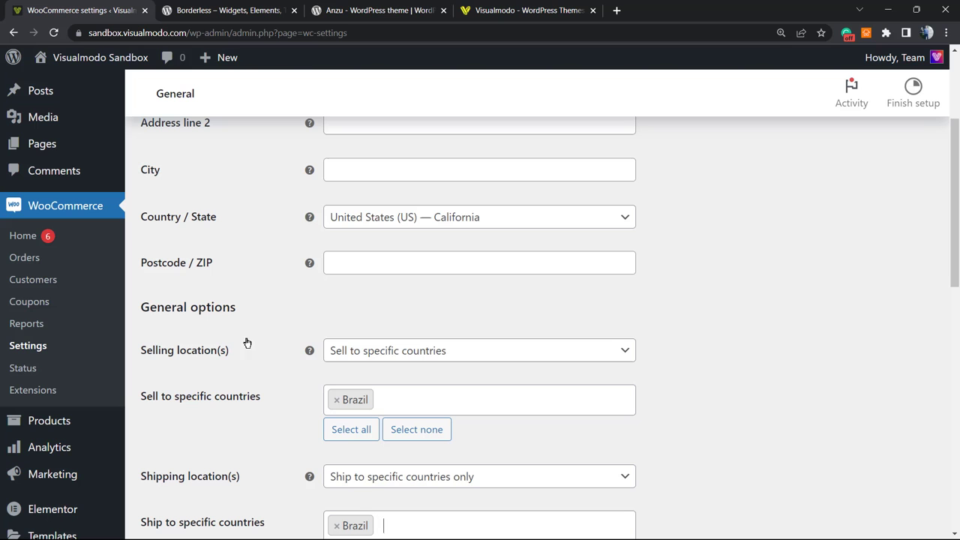
pyautogui.moveTo(252, 338)
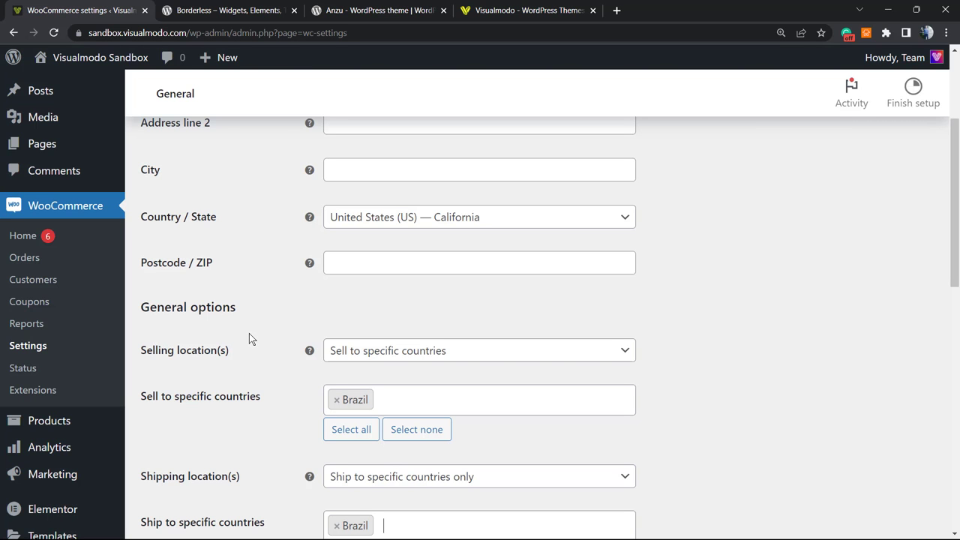
pyautogui.scroll(-3)
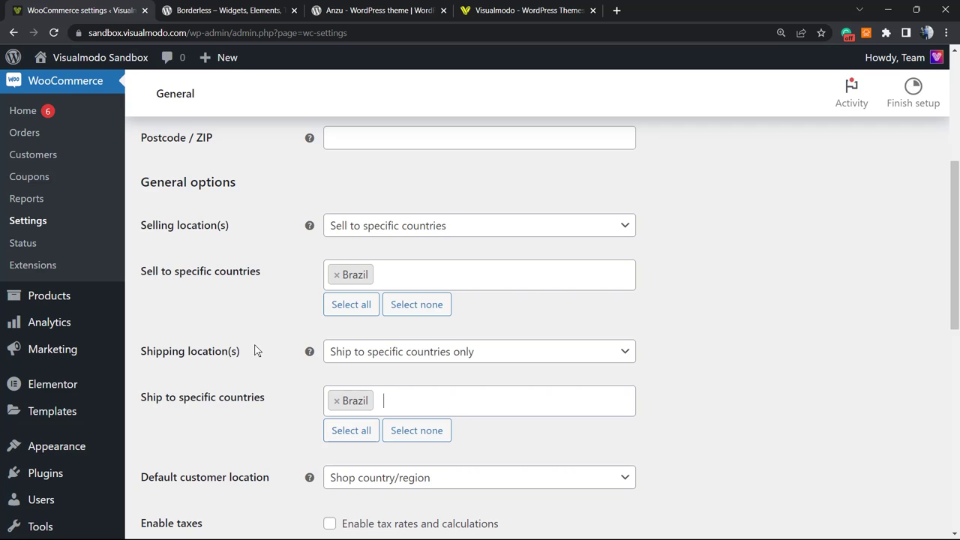
pyautogui.moveTo(283, 323)
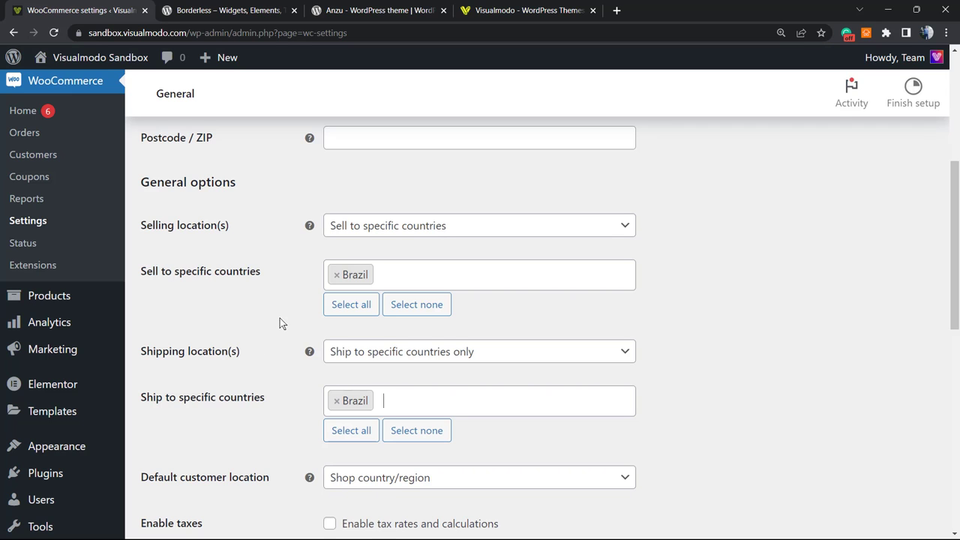
pyautogui.scroll(-3)
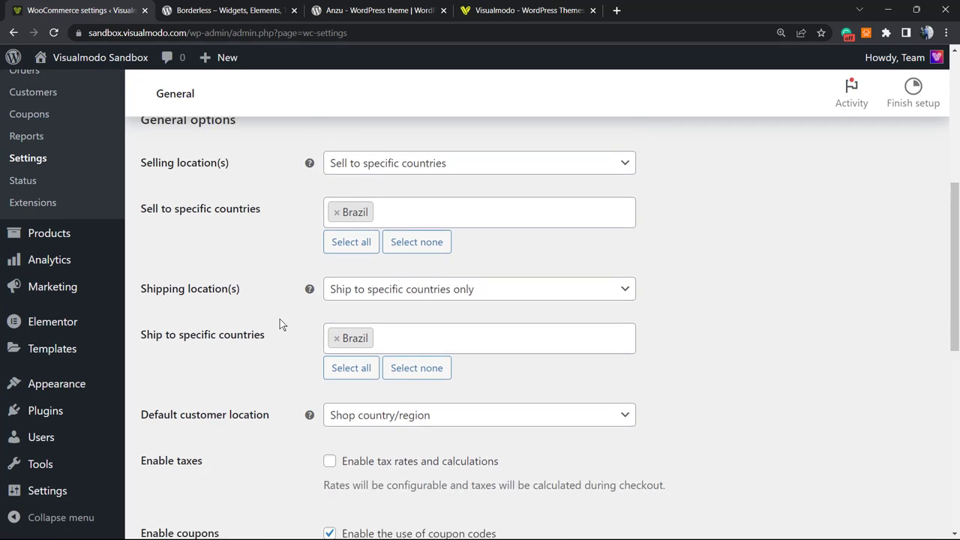
pyautogui.scroll(-3)
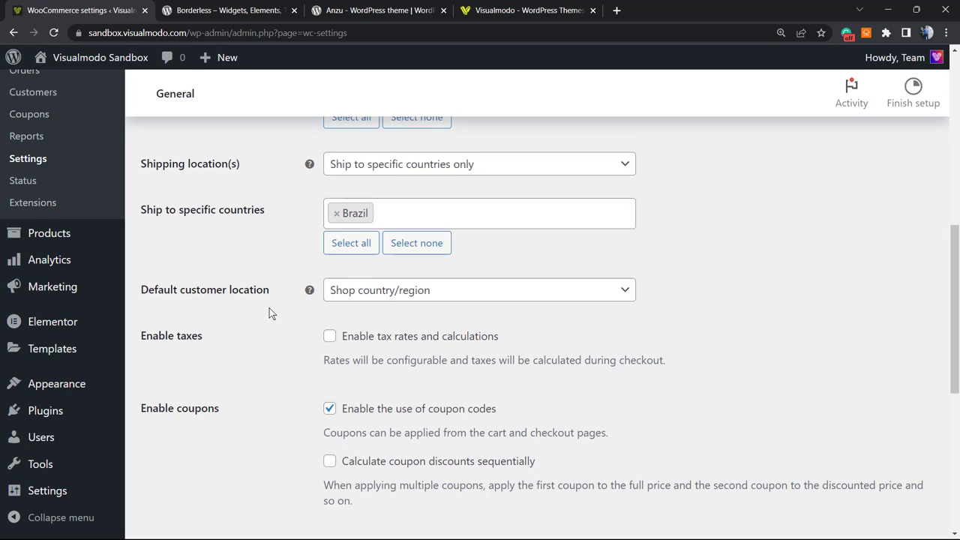
pyautogui.moveTo(264, 311)
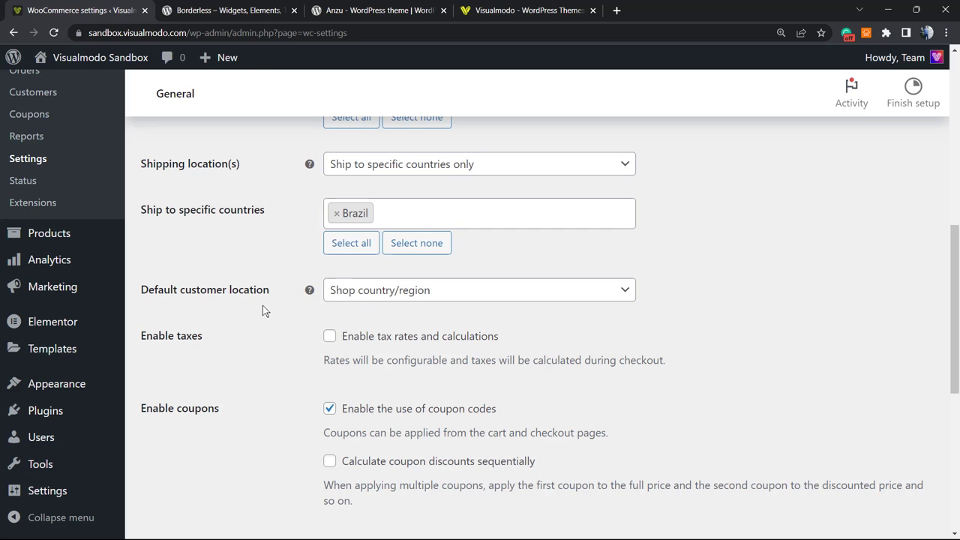
pyautogui.scroll(-3)
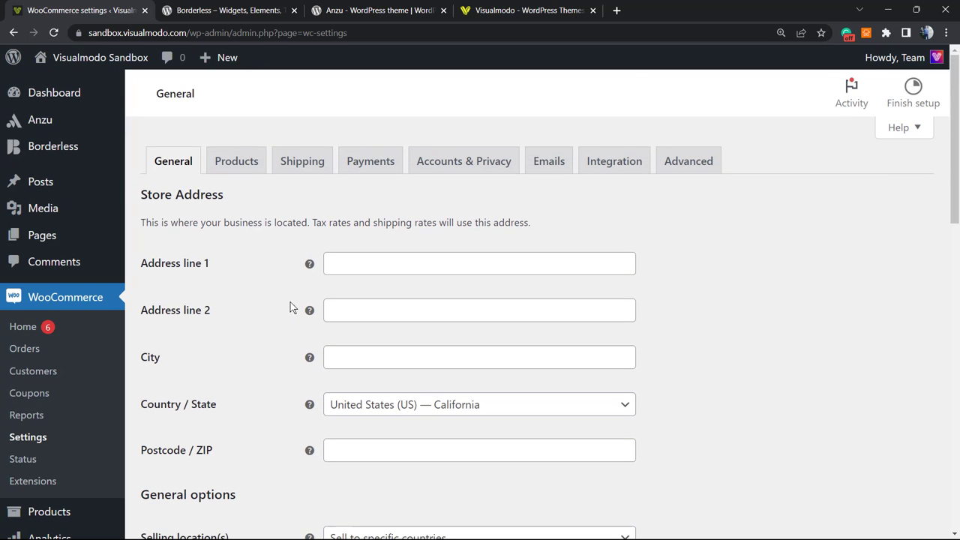
pyautogui.scroll(-3)
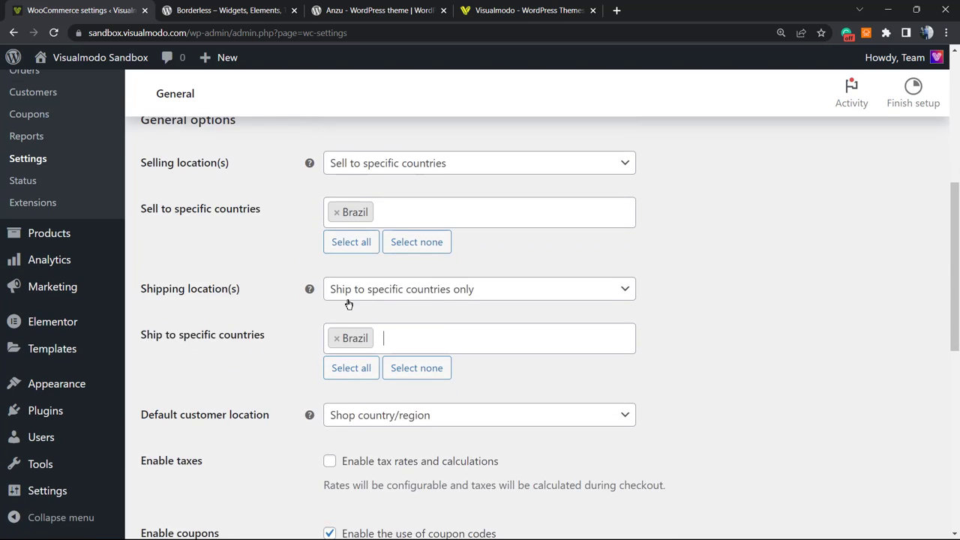
pyautogui.scroll(-3)
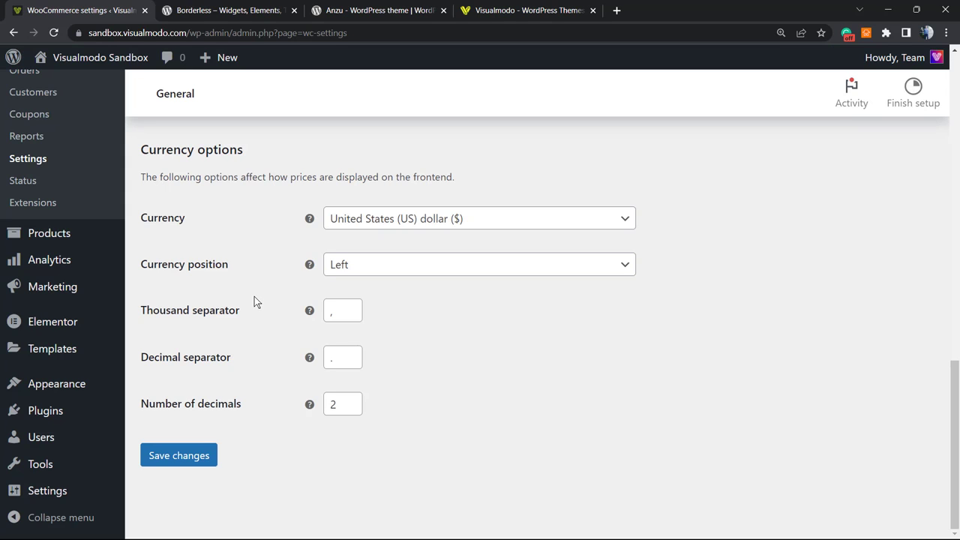
pyautogui.moveTo(176, 229)
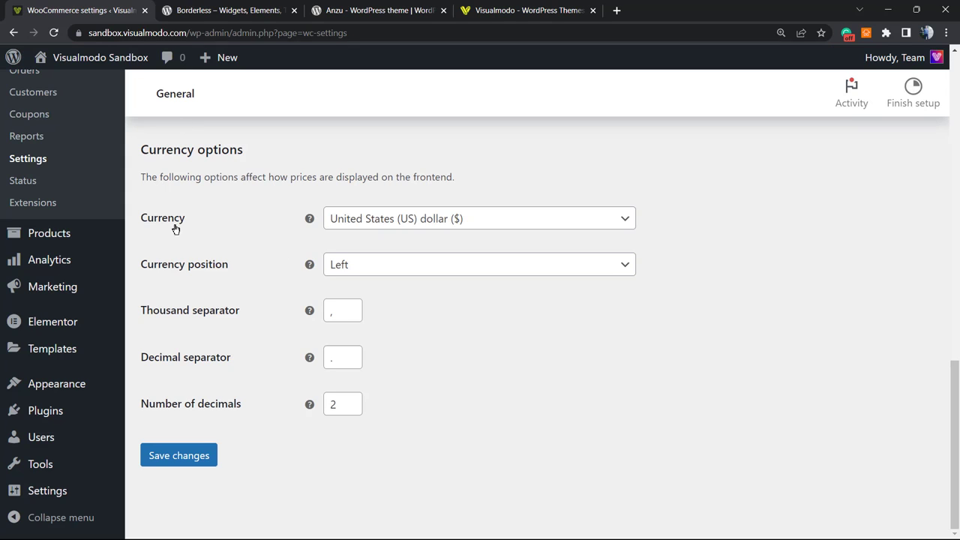
pyautogui.moveTo(242, 256)
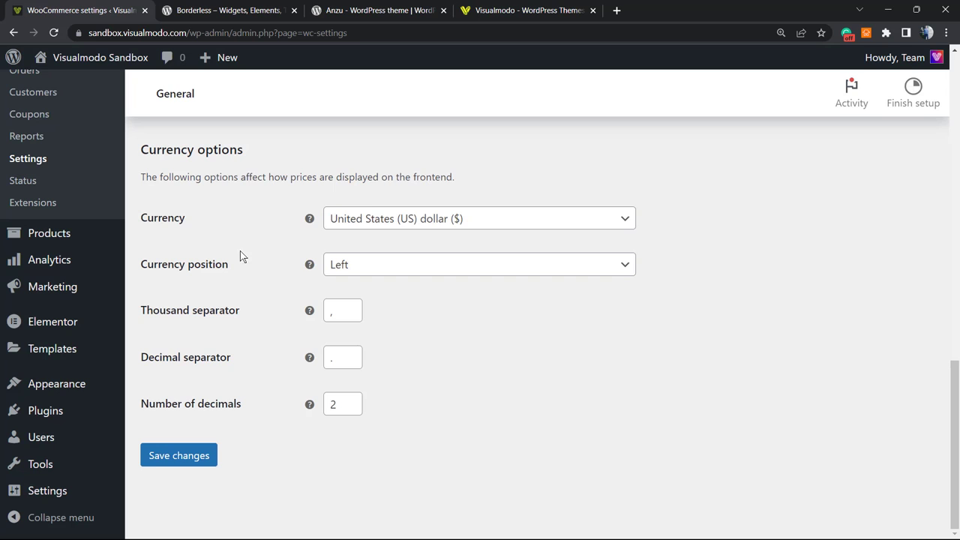
pyautogui.moveTo(535, 333)
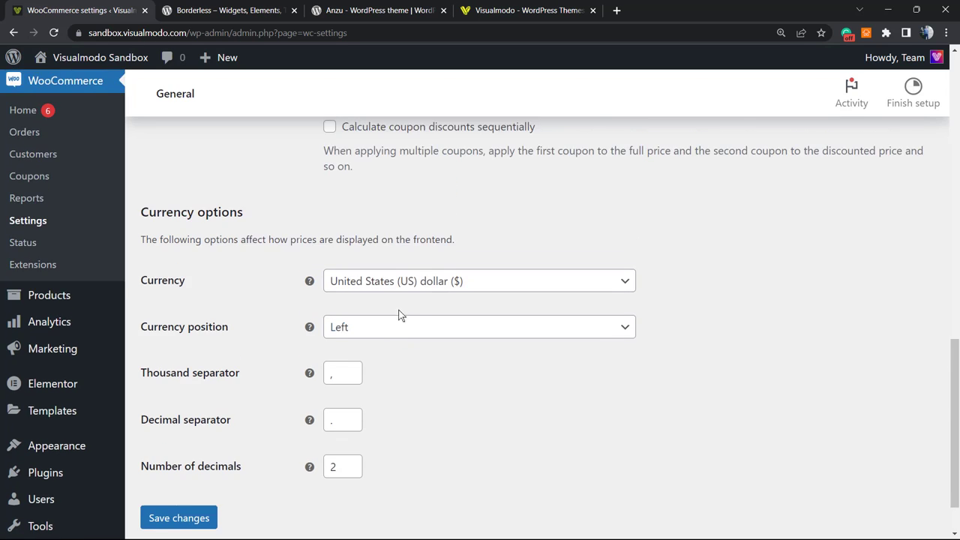
pyautogui.scroll(-3)
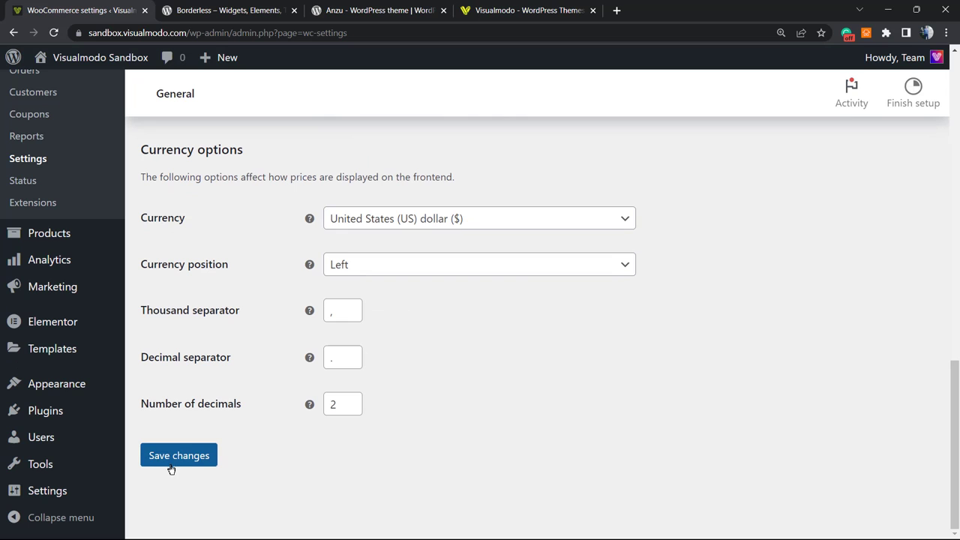
pyautogui.click(179, 455)
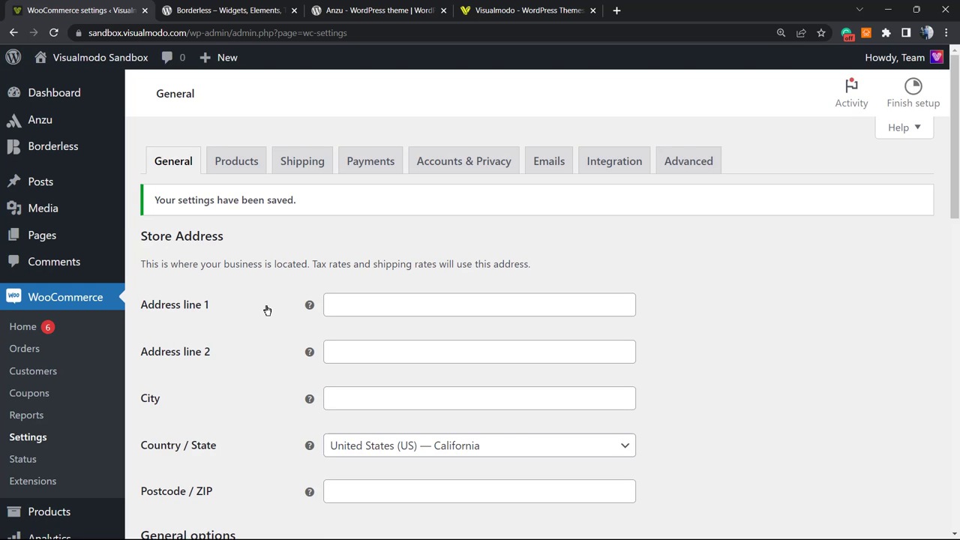
pyautogui.moveTo(300, 344)
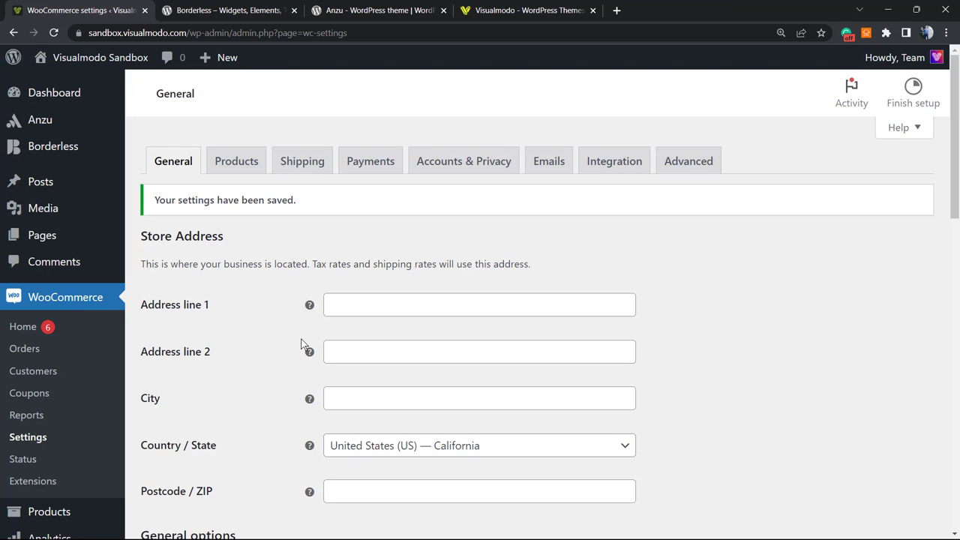
pyautogui.moveTo(276, 315)
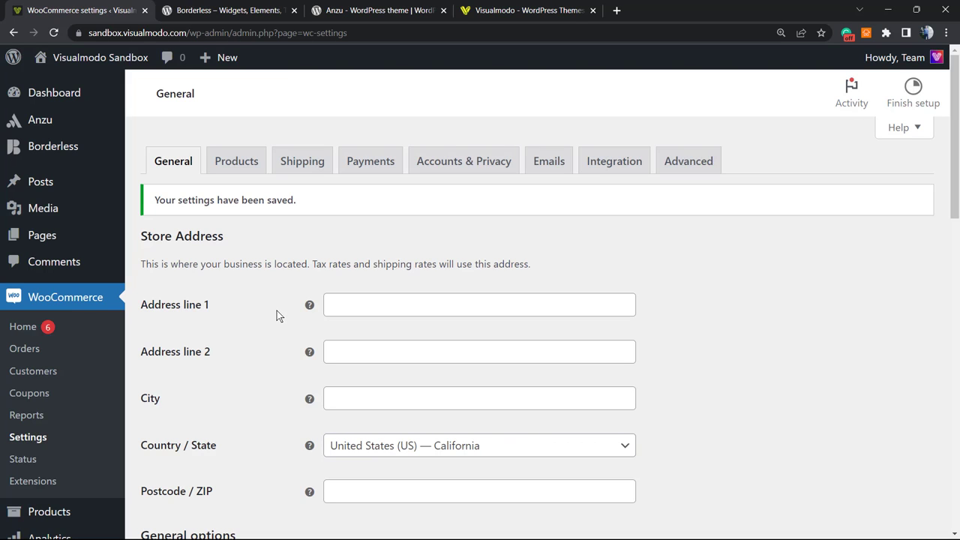
pyautogui.moveTo(275, 315)
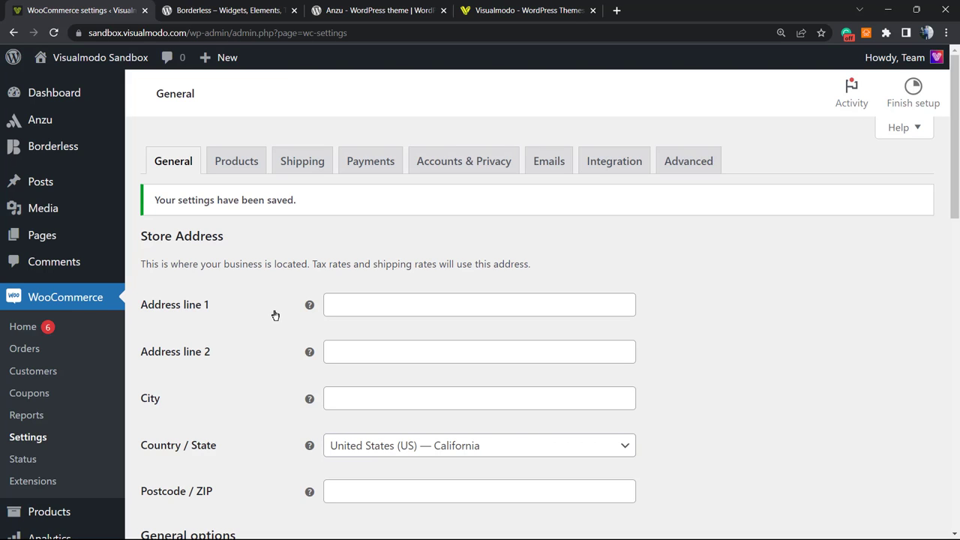
pyautogui.moveTo(333, 228)
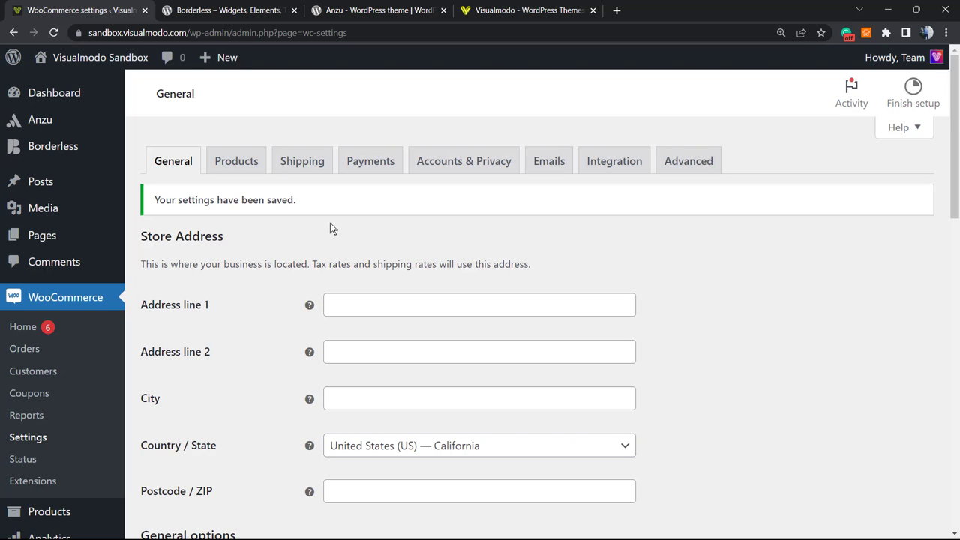
# - Switch to the Borderless plugin page on WordPress.org and scroll down it
pyautogui.click(229, 10)
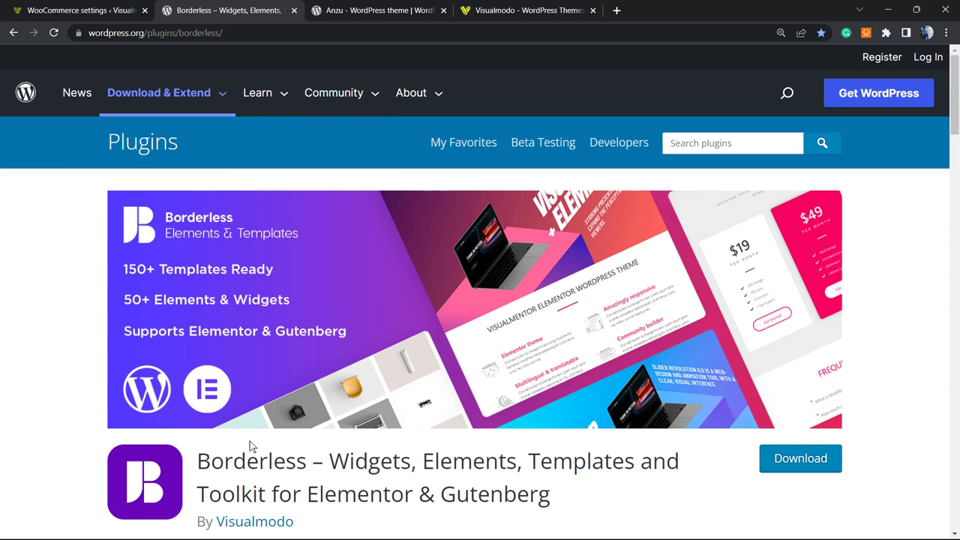
pyautogui.scroll(-3)
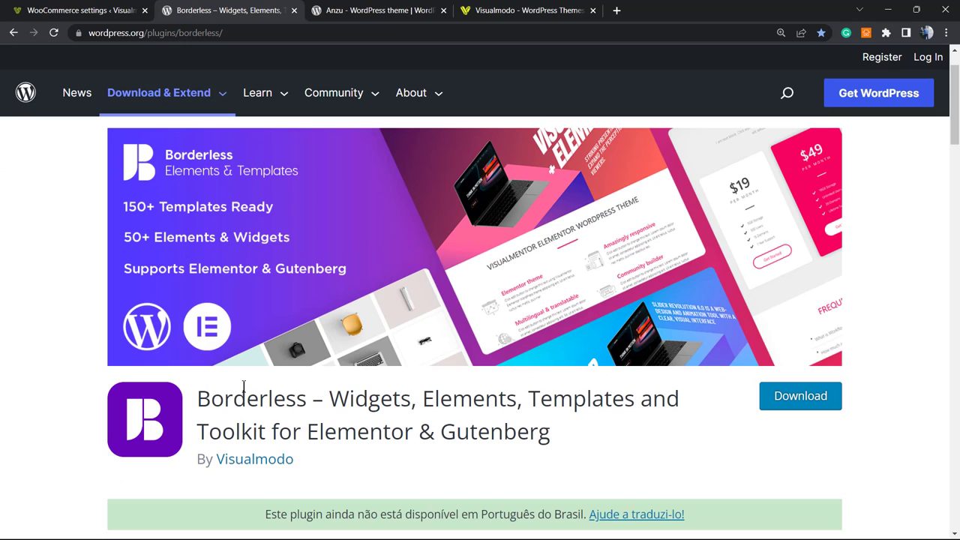
pyautogui.moveTo(358, 400)
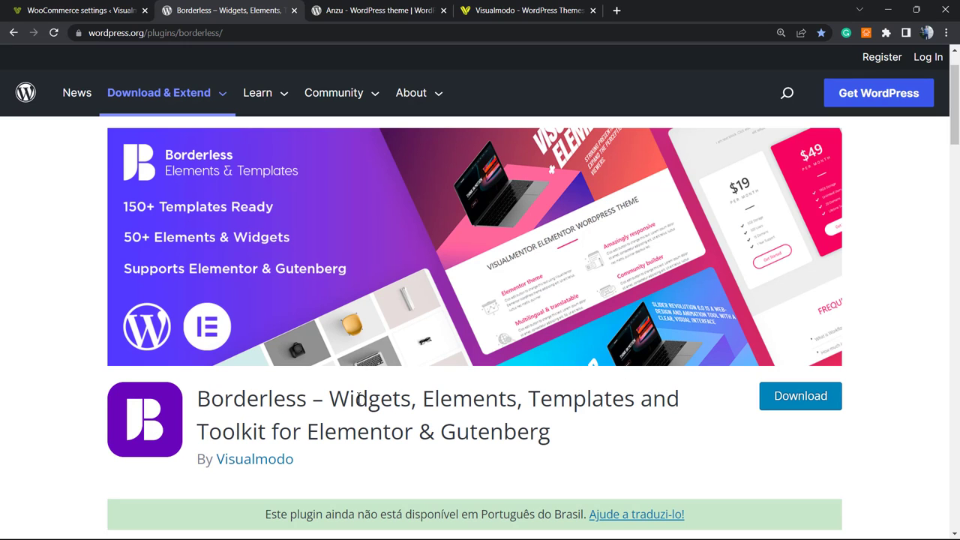
pyautogui.moveTo(392, 433)
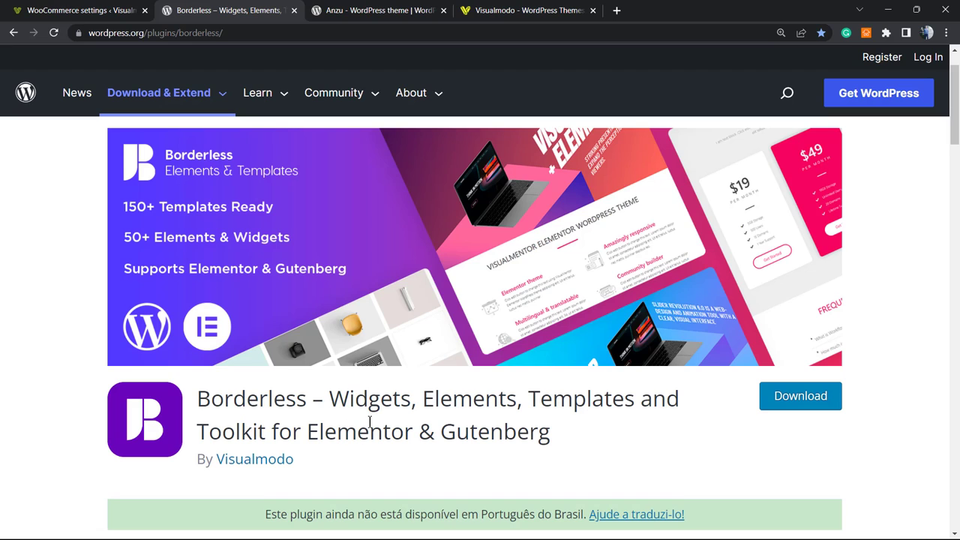
pyautogui.moveTo(237, 396)
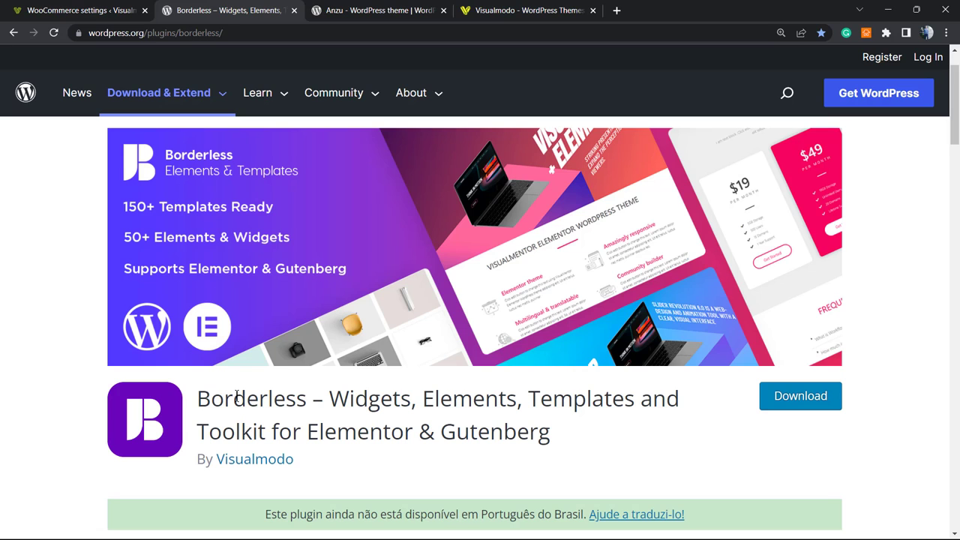
# - Switch to the Anzu theme page by Visualmodo, version 1.1.0
pyautogui.click(379, 10)
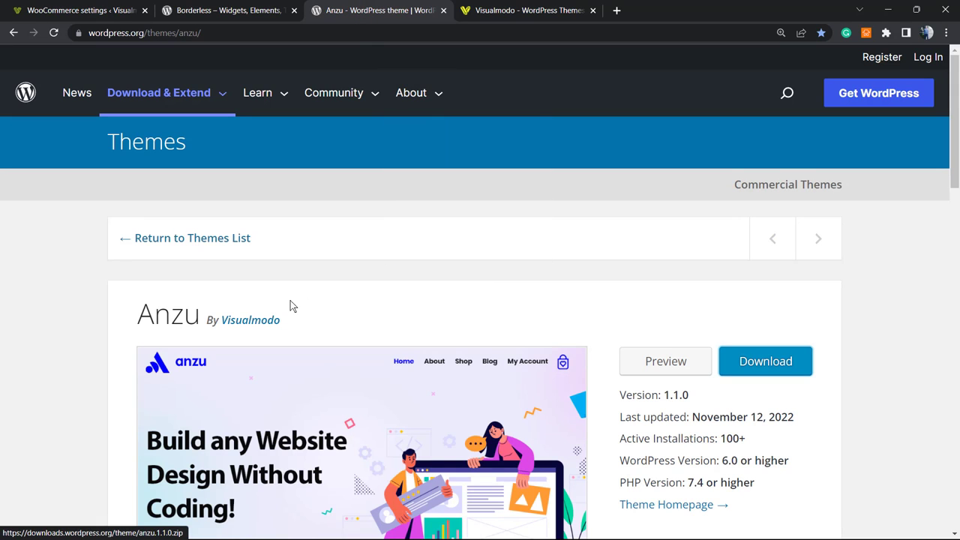
pyautogui.moveTo(378, 311)
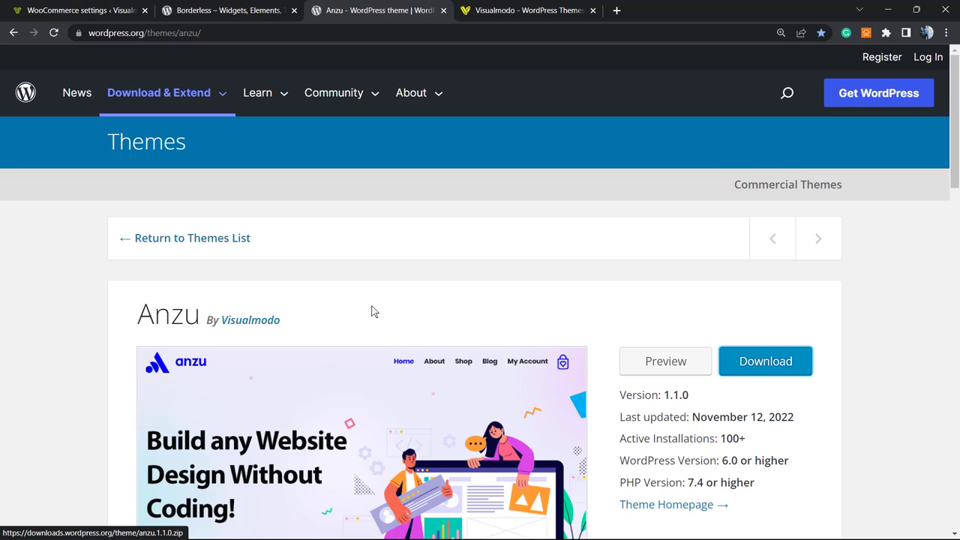
pyautogui.moveTo(348, 315)
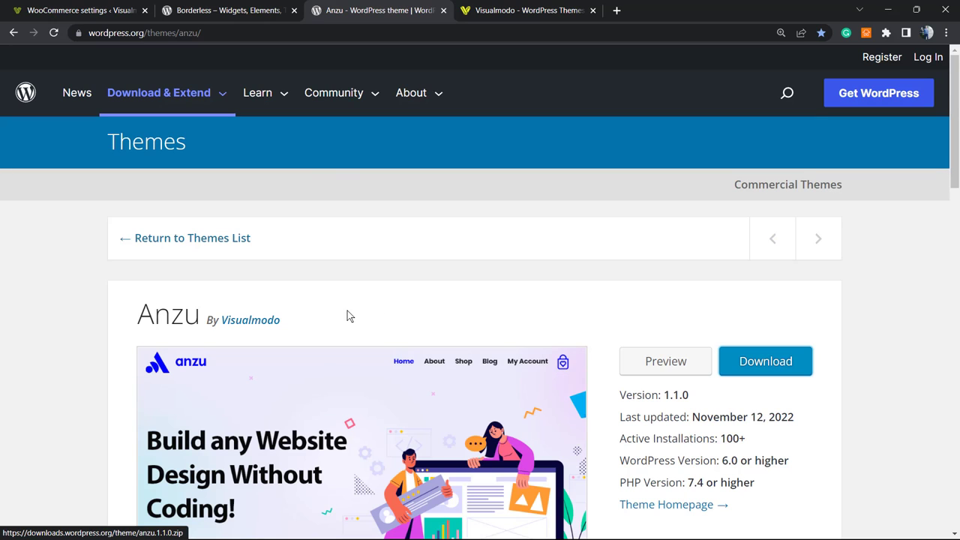
pyautogui.moveTo(395, 324)
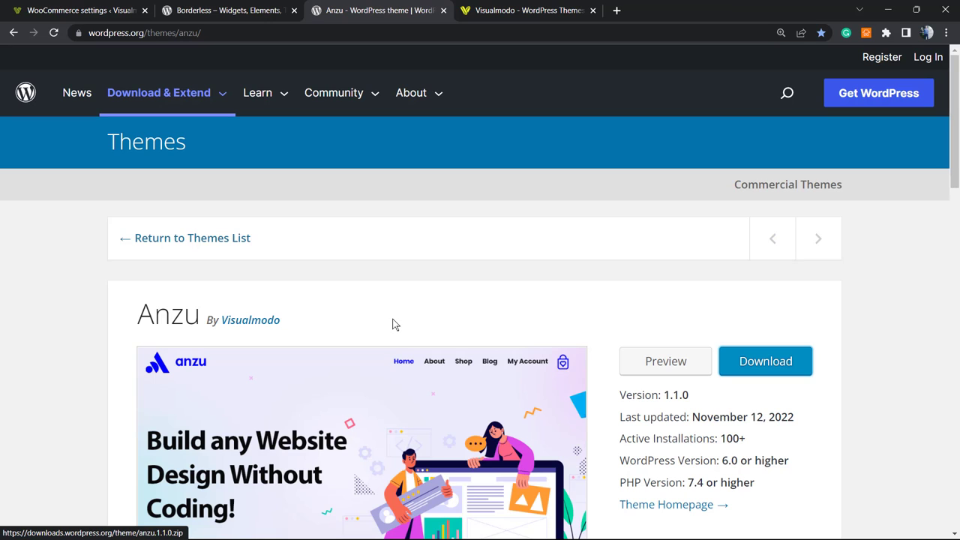
pyautogui.moveTo(385, 328)
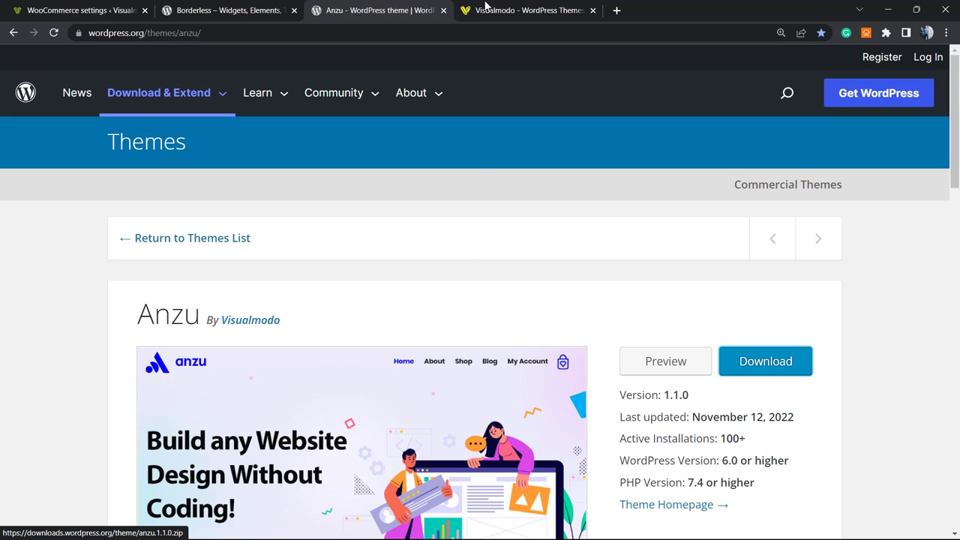
# - Switch to the visualmodo.com homepage offering WordPress themes, plugins and templates
pyautogui.click(528, 10)
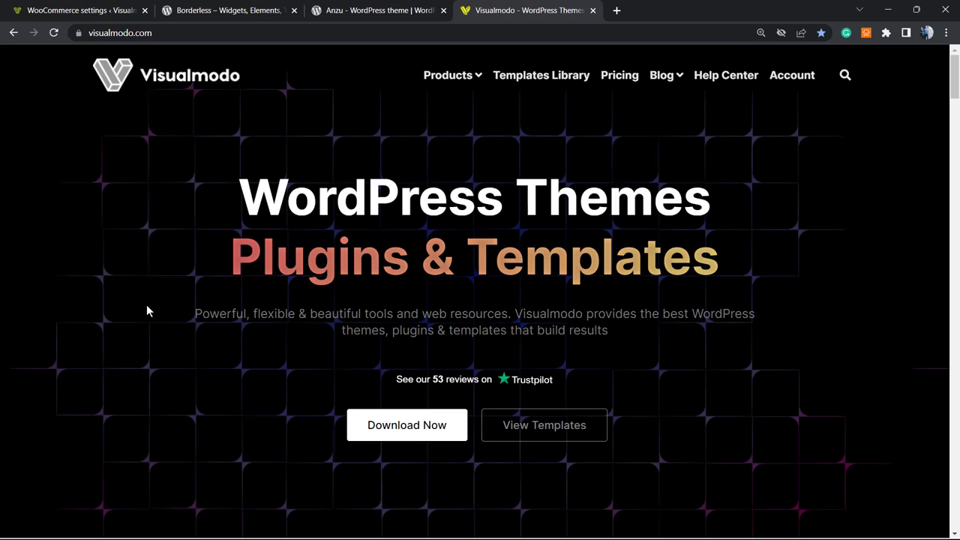
pyautogui.moveTo(169, 324)
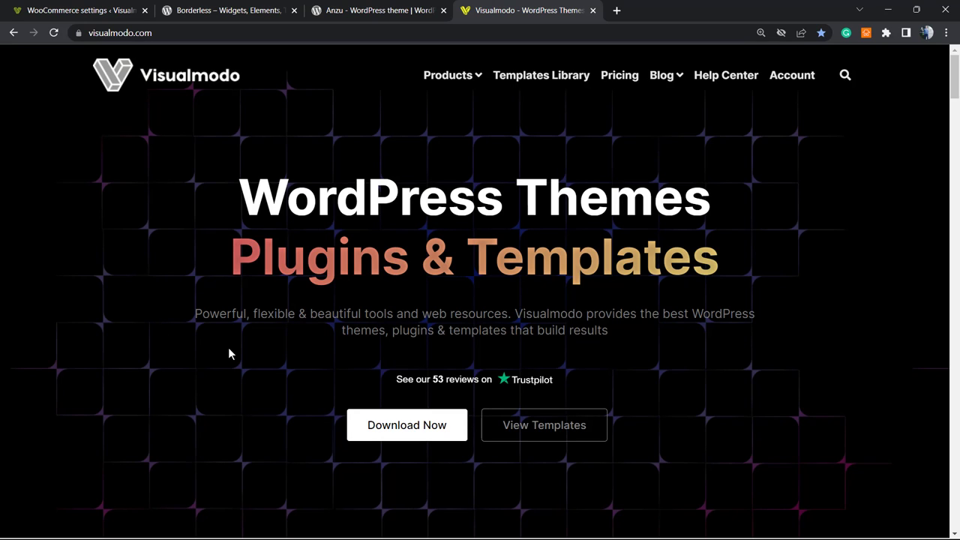
pyautogui.moveTo(291, 348)
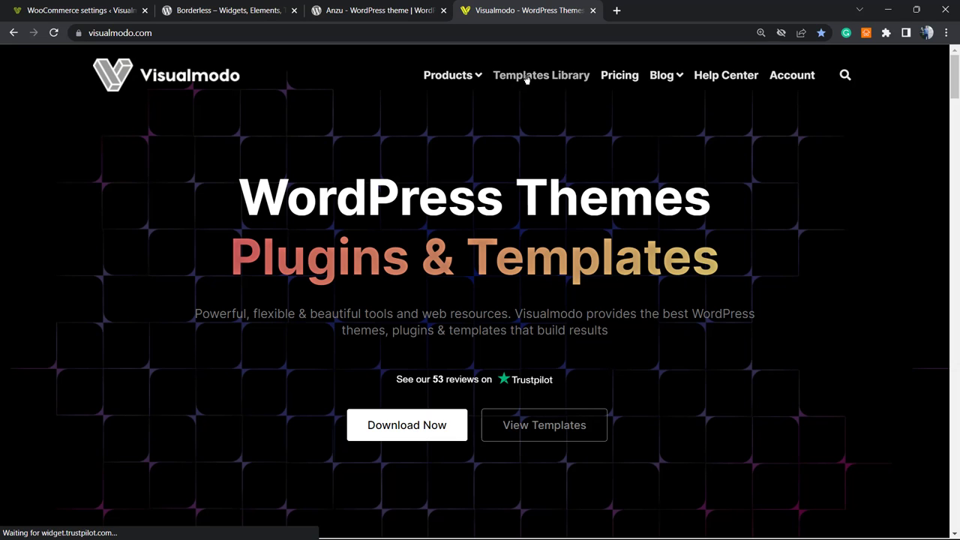
# - Browse the Starter Templates Library, scrolling down to template cards like Ballet and Crossfit
pyautogui.click(541, 75)
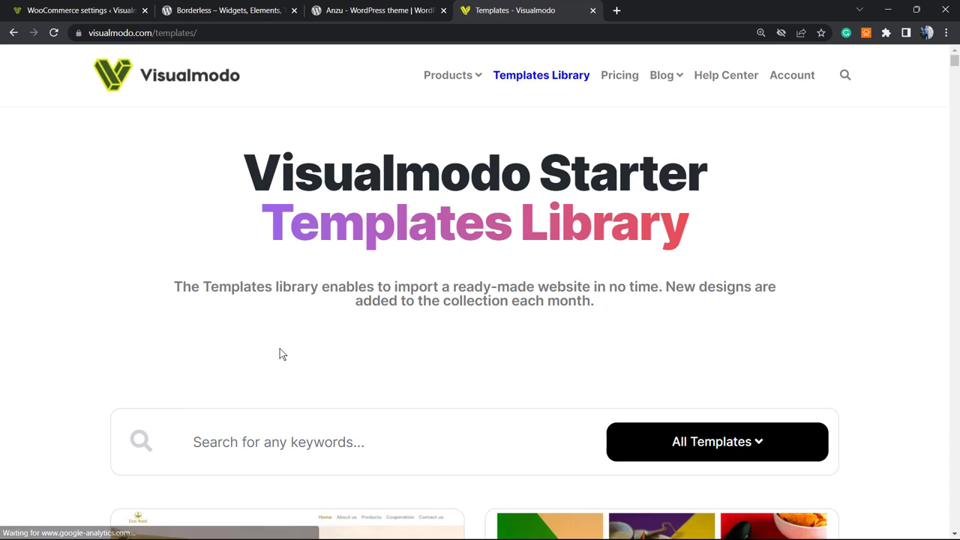
pyautogui.scroll(-3)
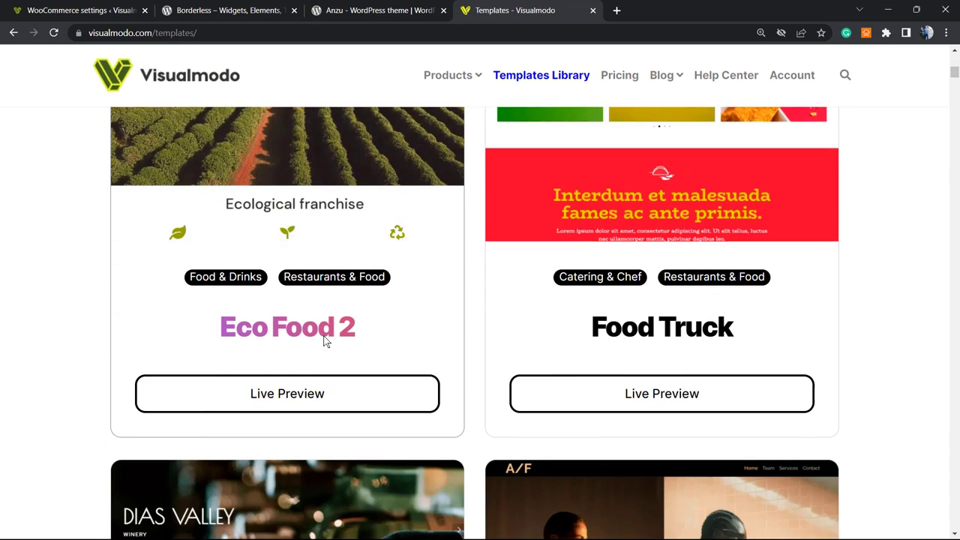
pyautogui.scroll(-3)
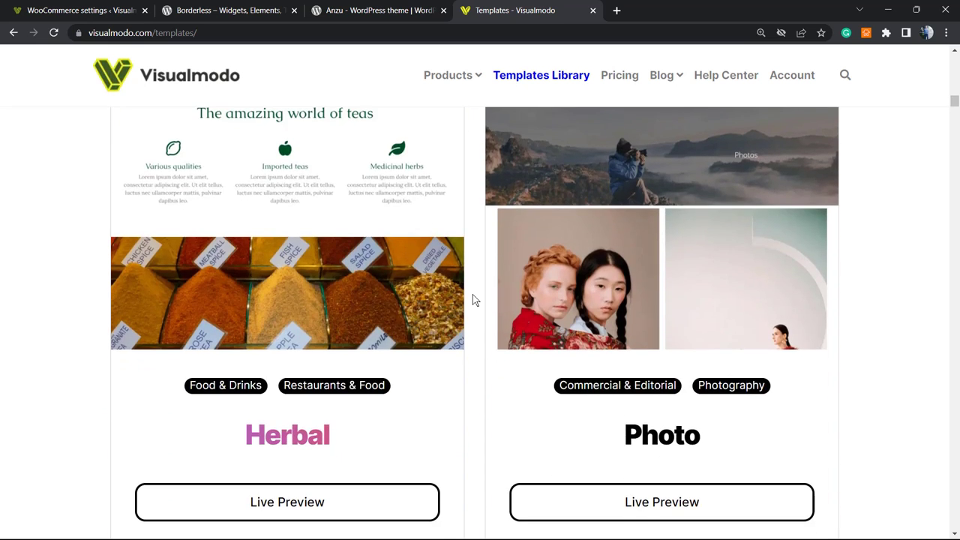
pyautogui.scroll(-3)
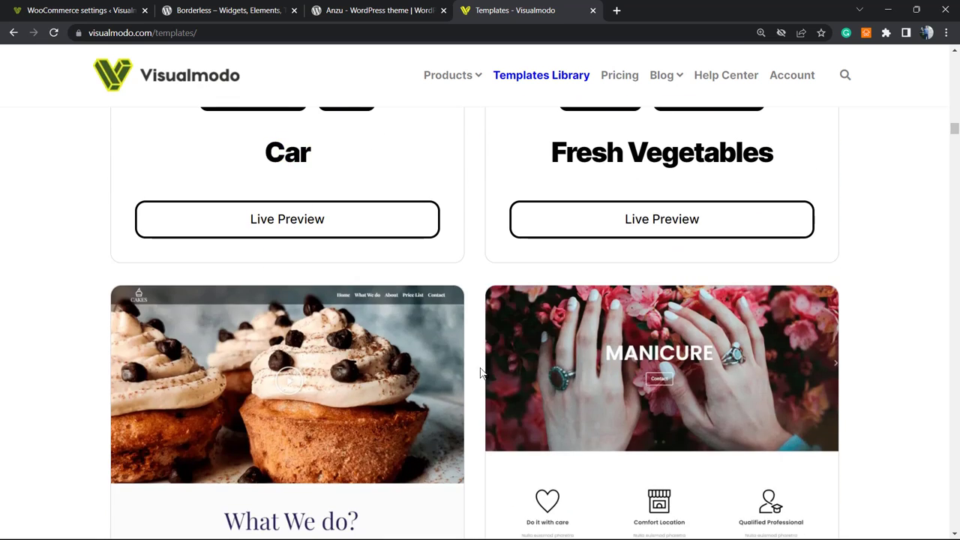
pyautogui.scroll(-3)
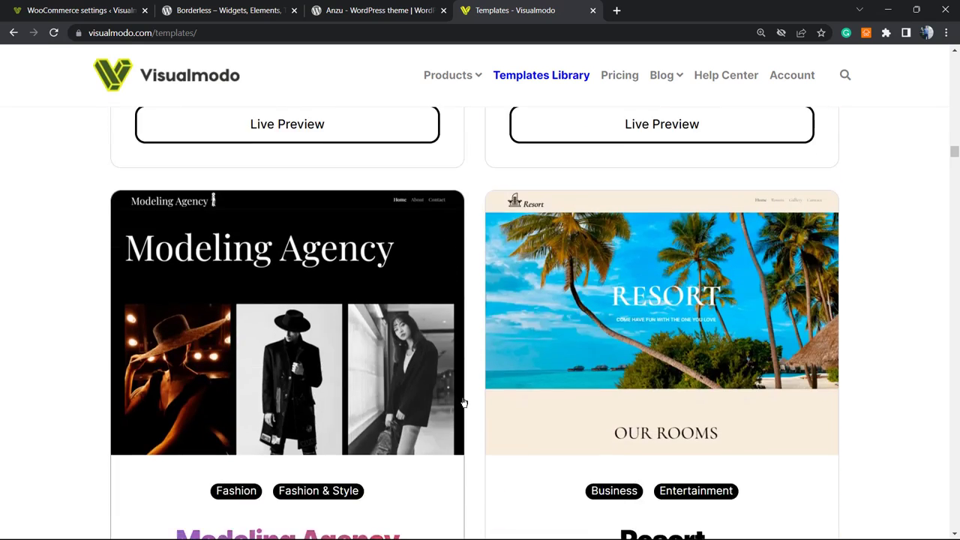
pyautogui.scroll(-3)
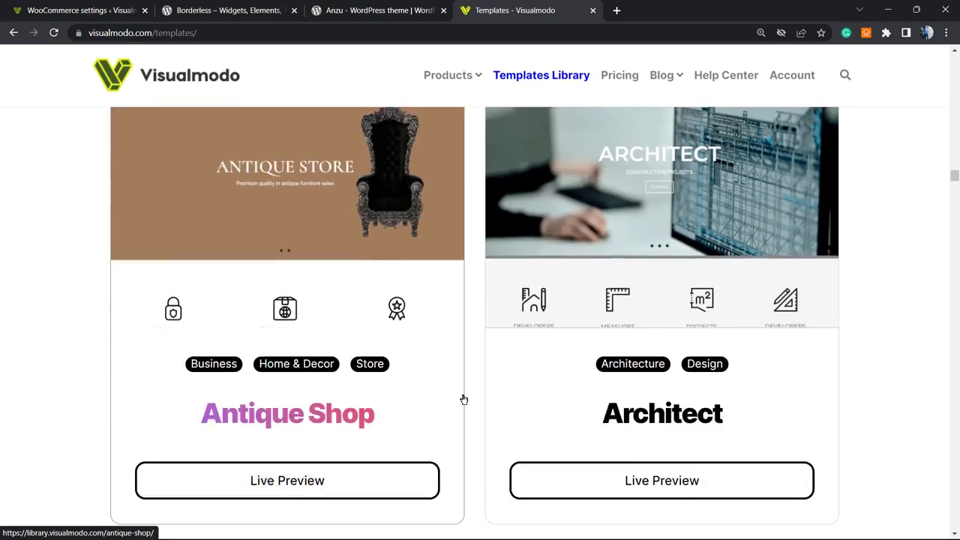
pyautogui.scroll(-3)
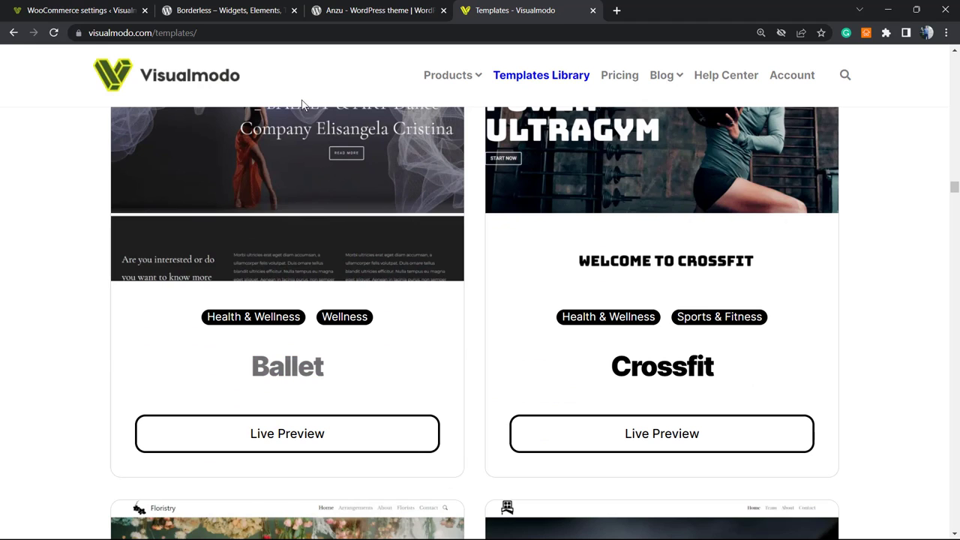